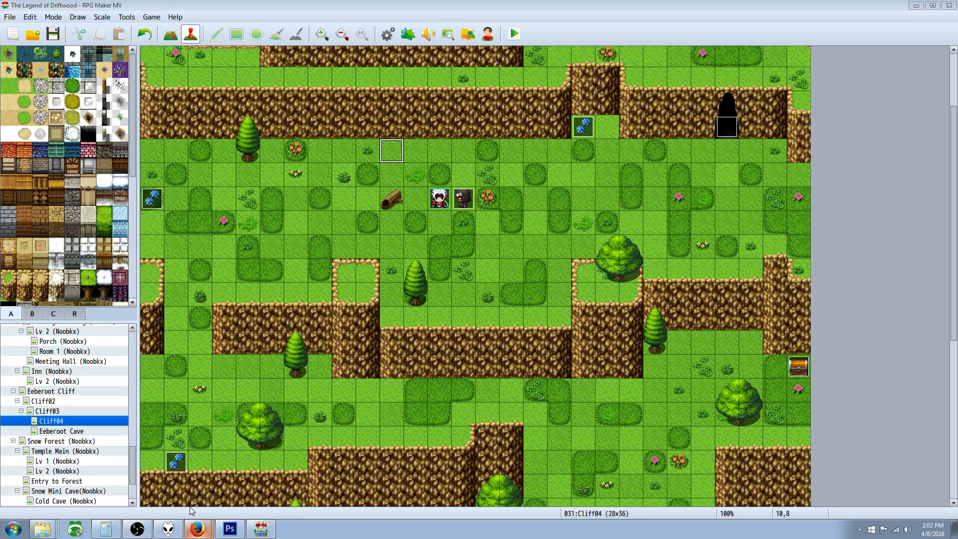
Close the database keeping changes and launch a playtest of The Legend of Driftwood
click(197, 528)
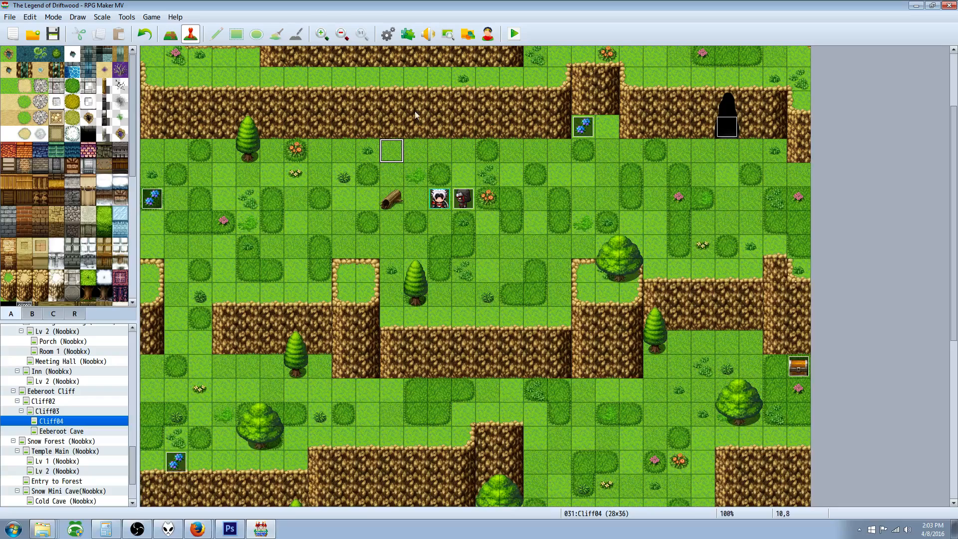
mouse_move(387, 34)
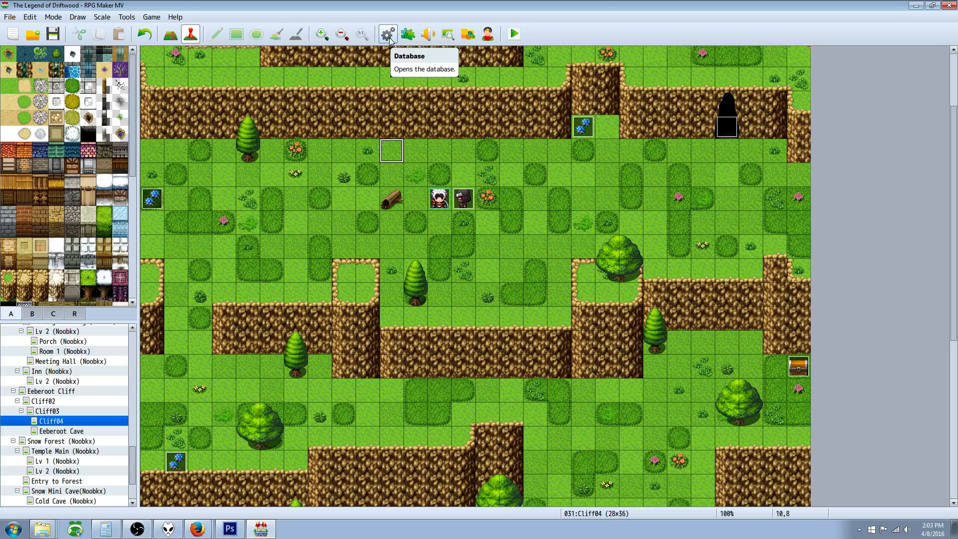
click(388, 34)
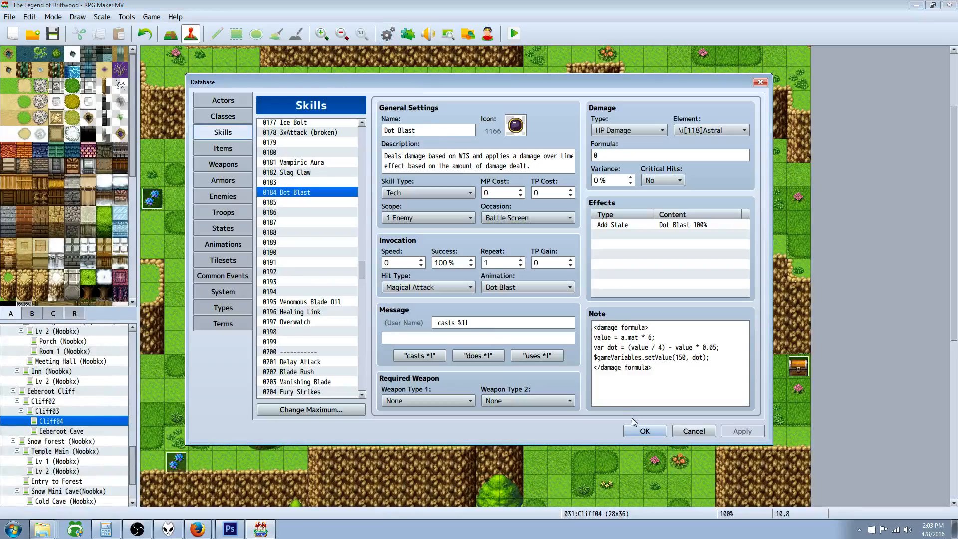
click(644, 431)
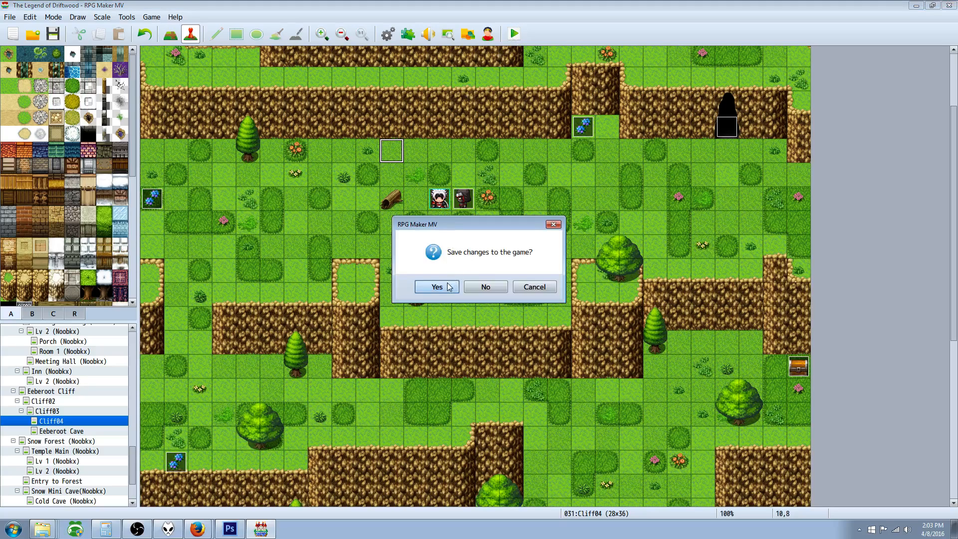
click(437, 286)
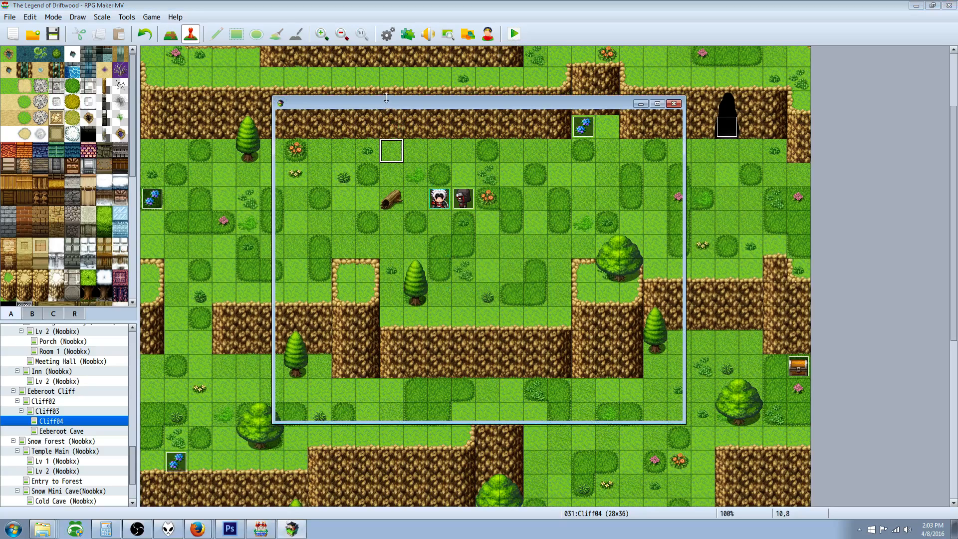
click(512, 34)
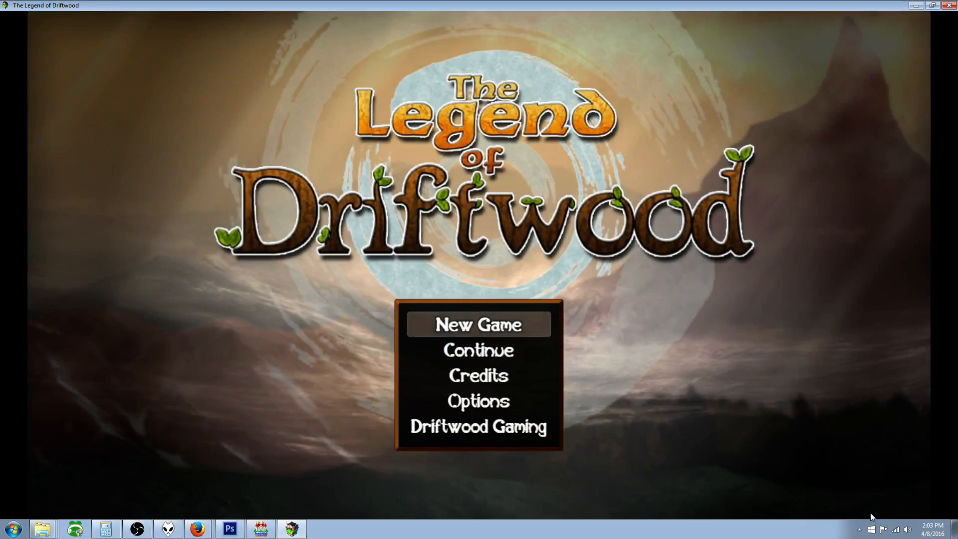
Start a new game and choose Tech in the battle menu against the winged enemies
click(478, 323)
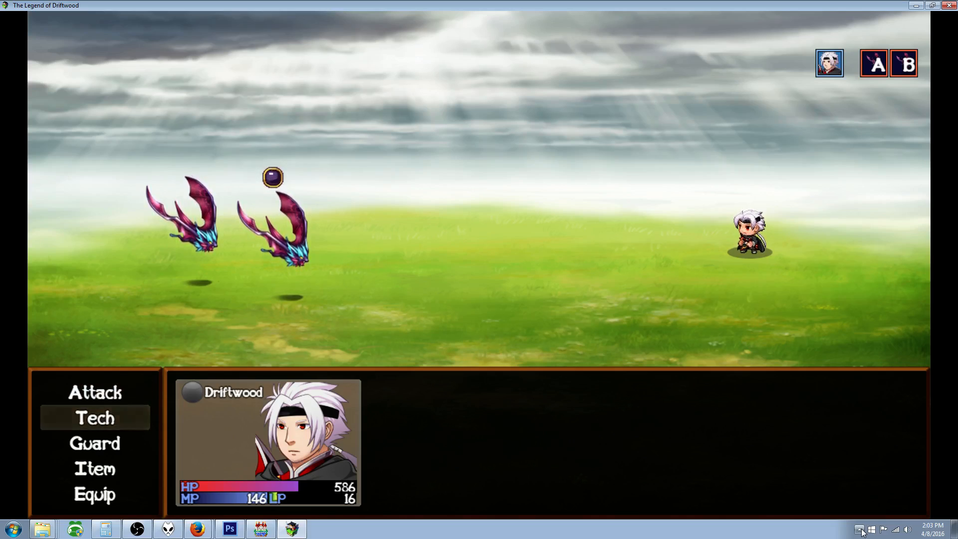
click(95, 418)
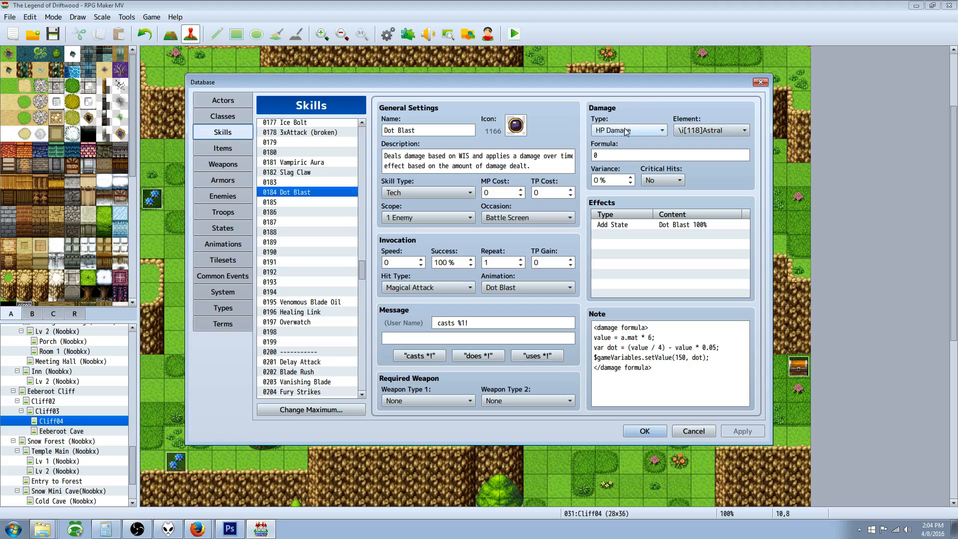
mouse_move(638, 285)
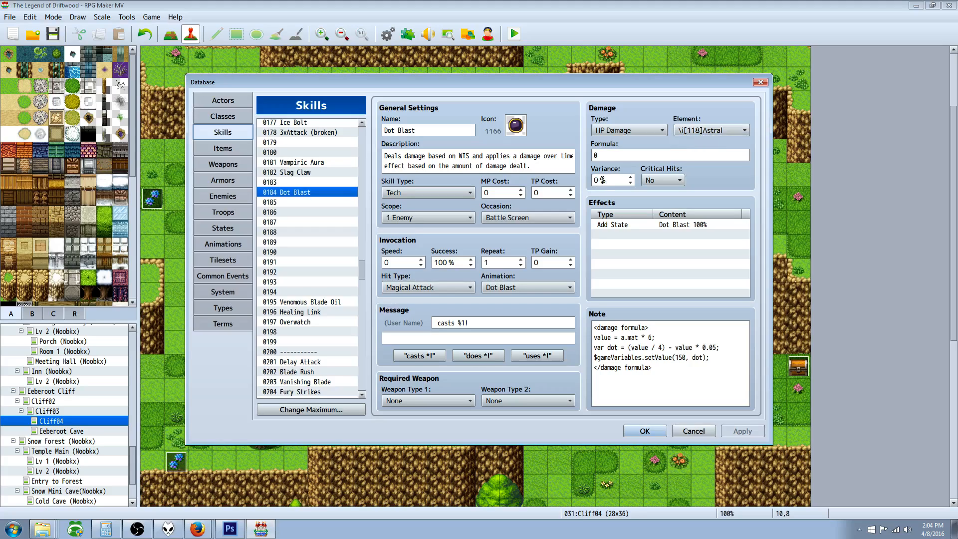
mouse_move(611, 180)
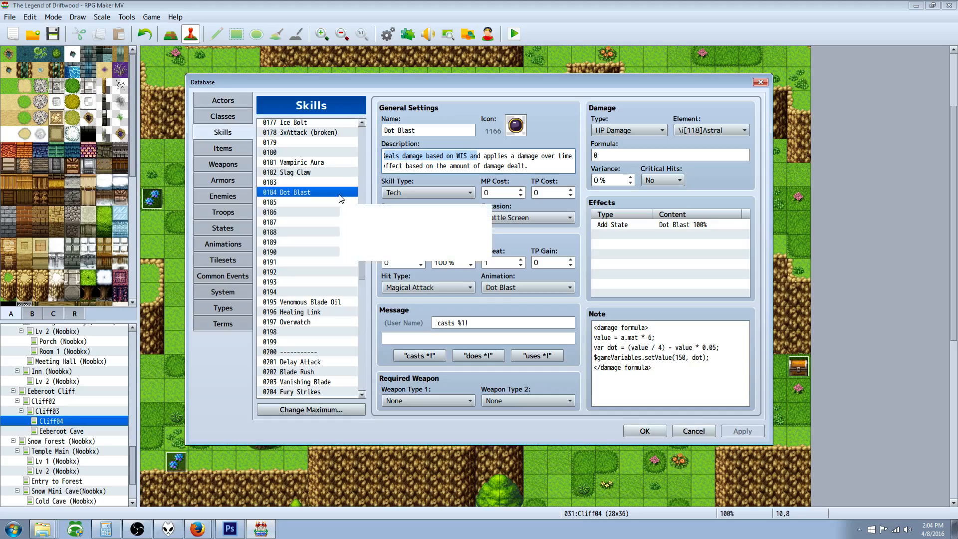
mouse_move(339, 199)
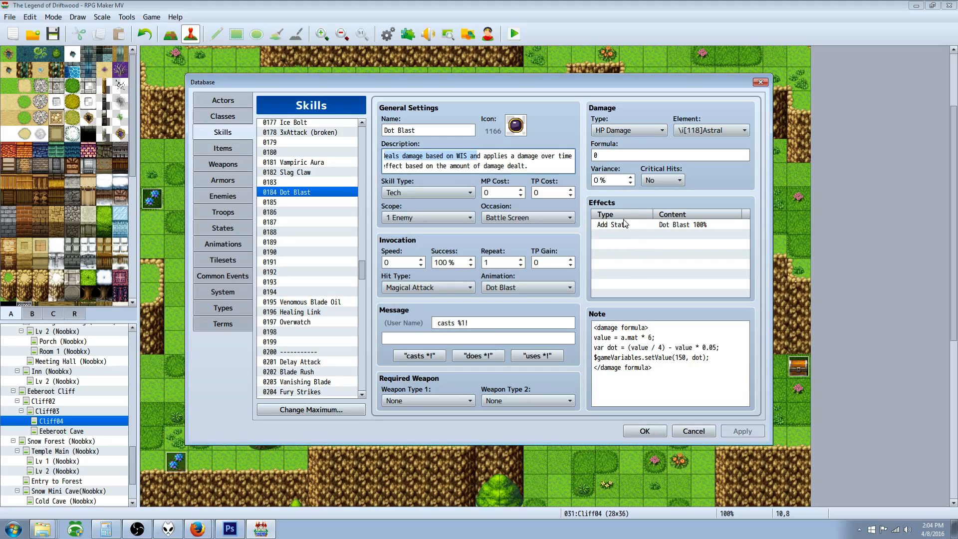
mouse_move(645, 221)
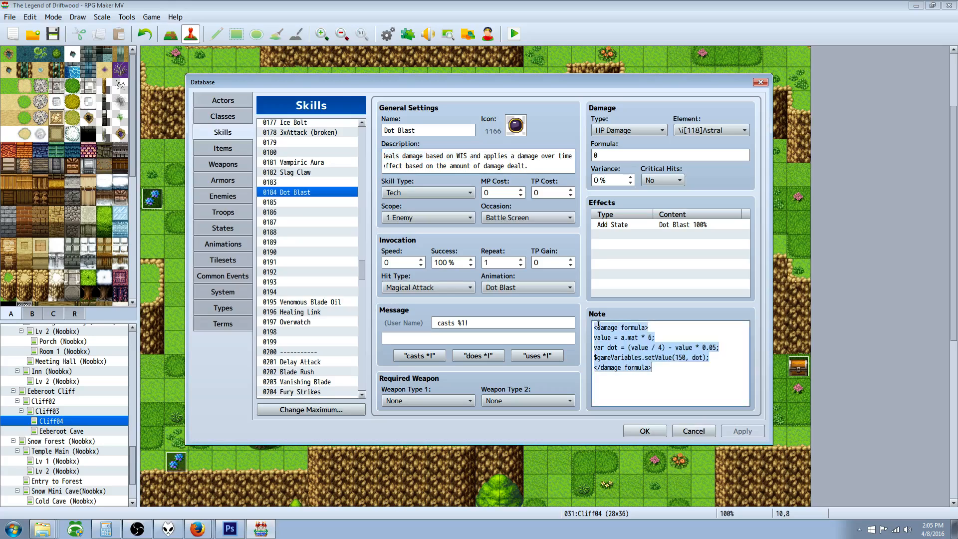
click(619, 327)
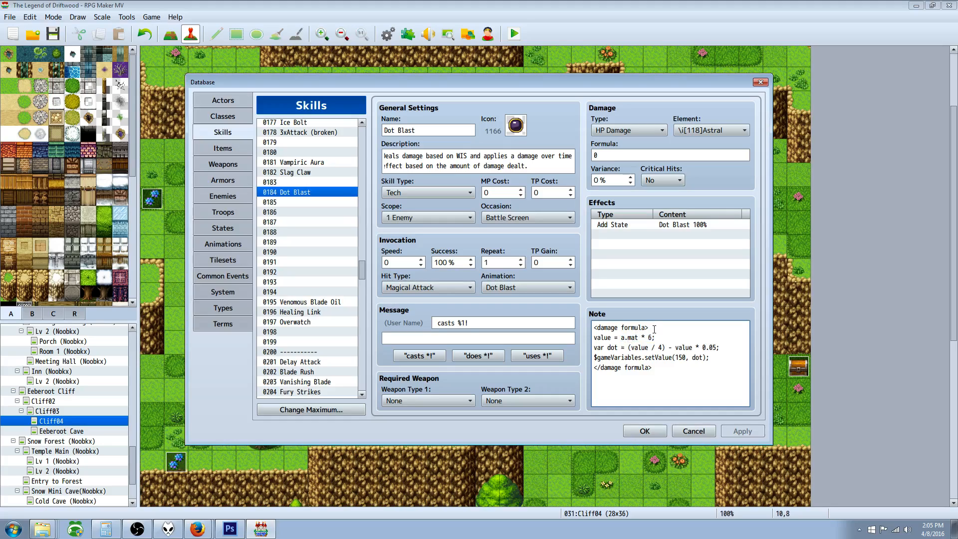
click(654, 337)
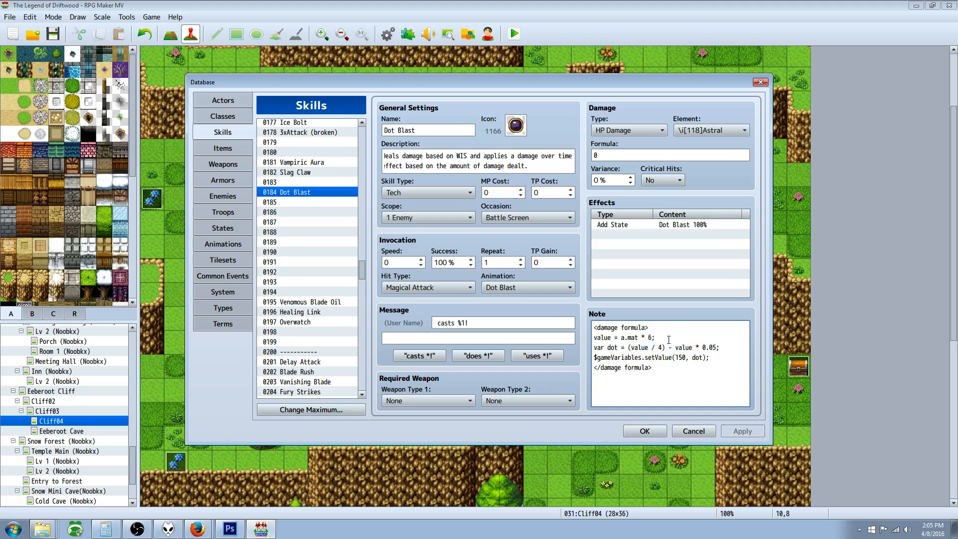
click(648, 348)
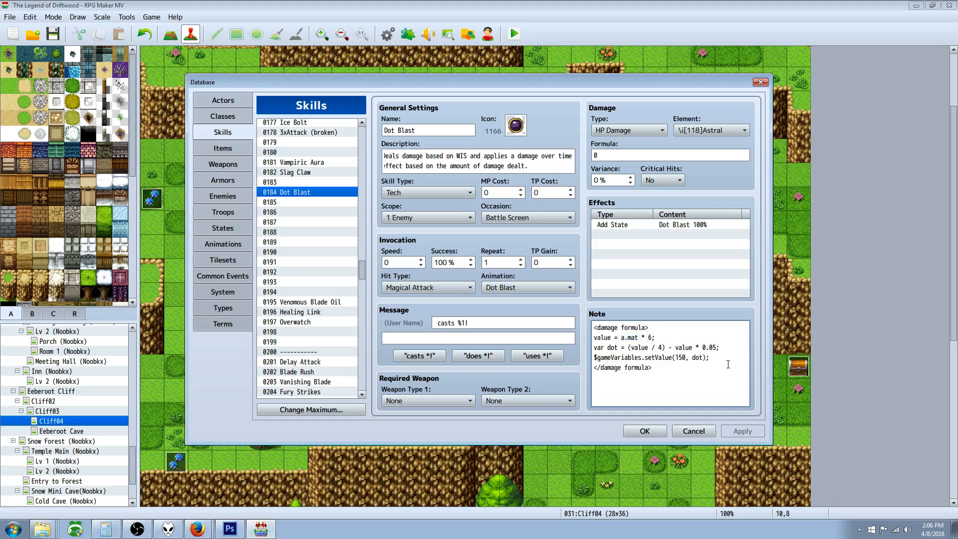
mouse_move(726, 363)
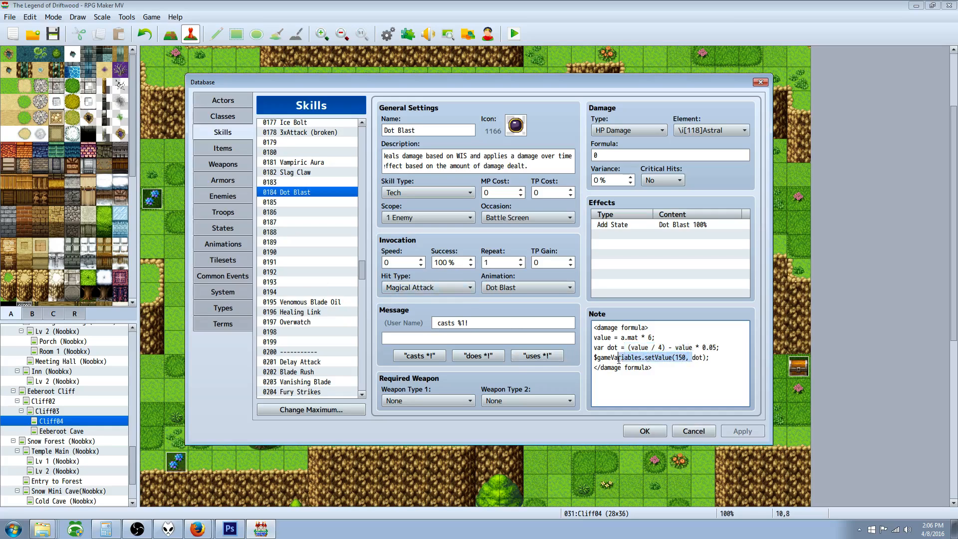
Close the database and add a Control Variables command to event EV014 on Cliff04
click(693, 431)
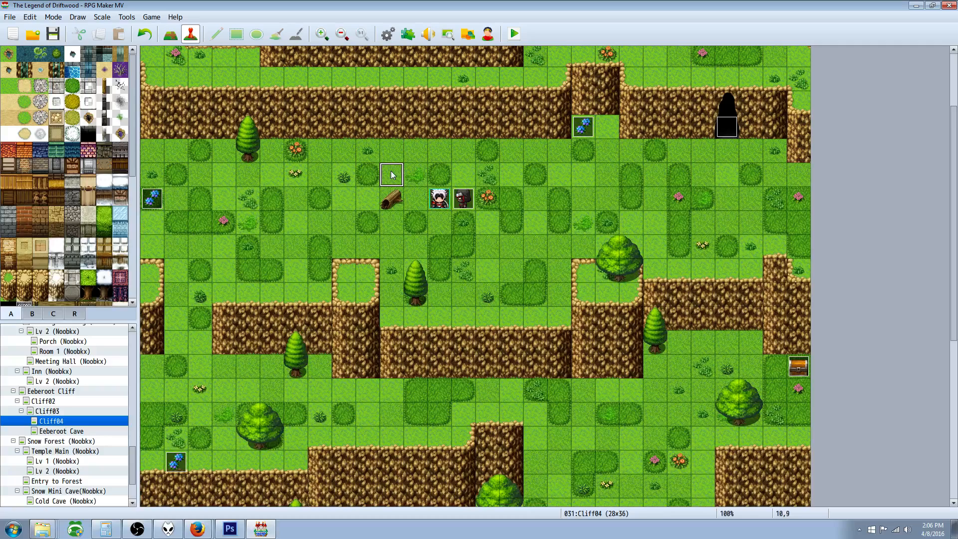
double_click(392, 174)
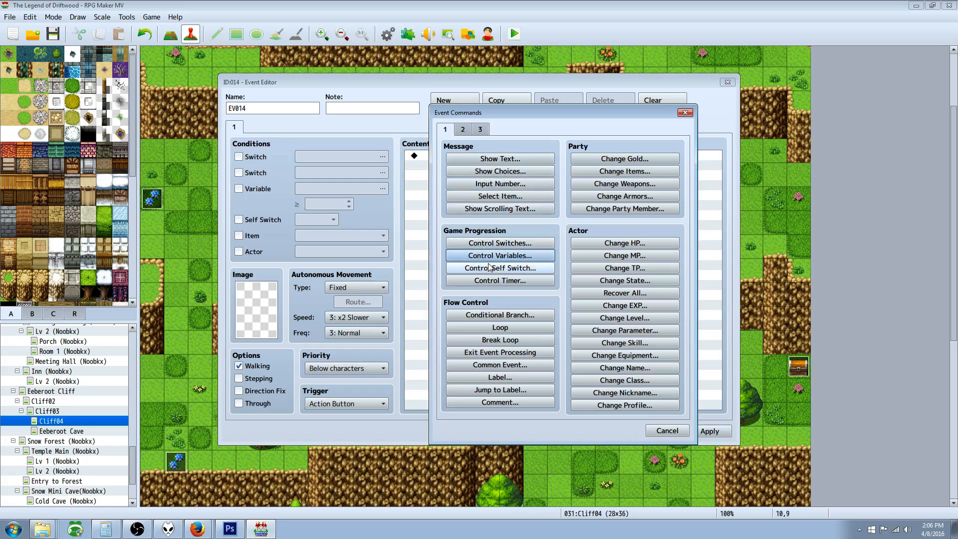
click(499, 255)
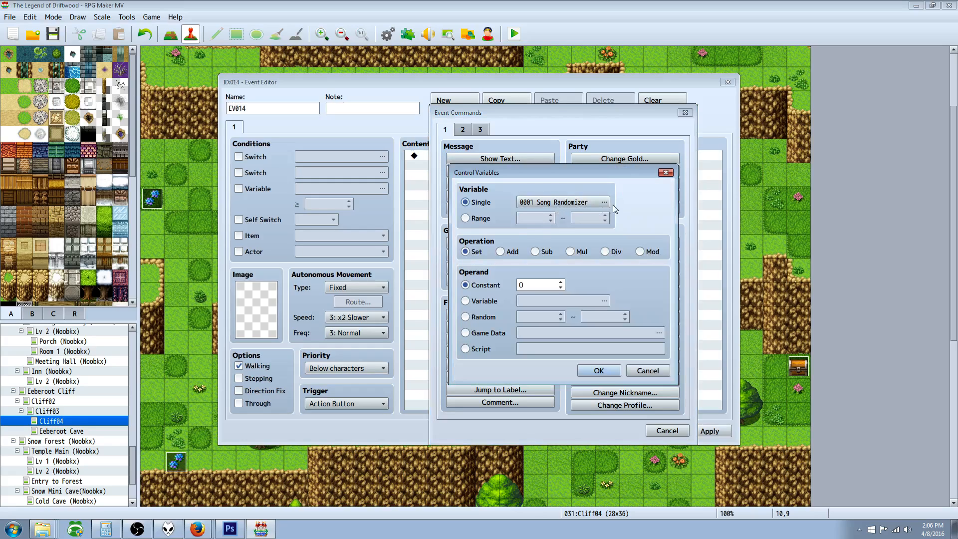
click(604, 201)
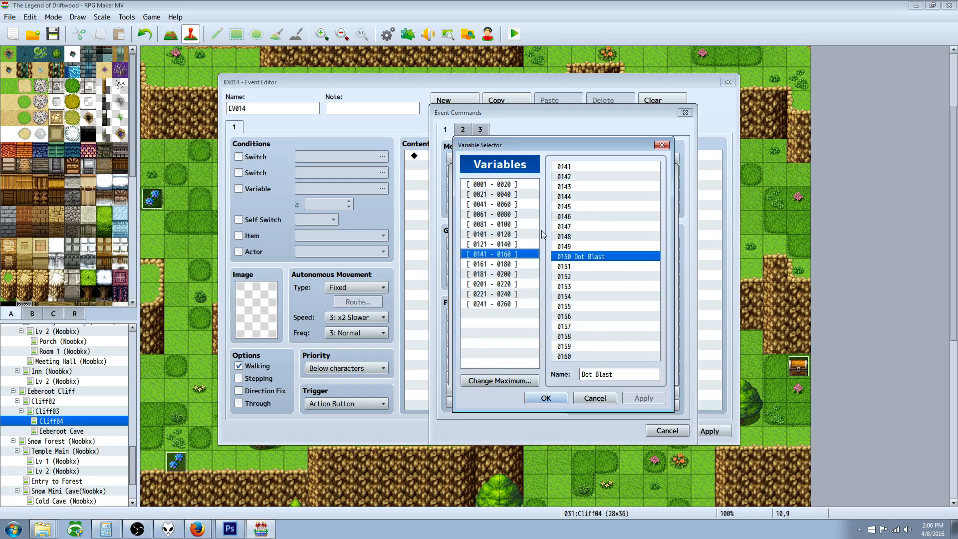
mouse_move(562, 217)
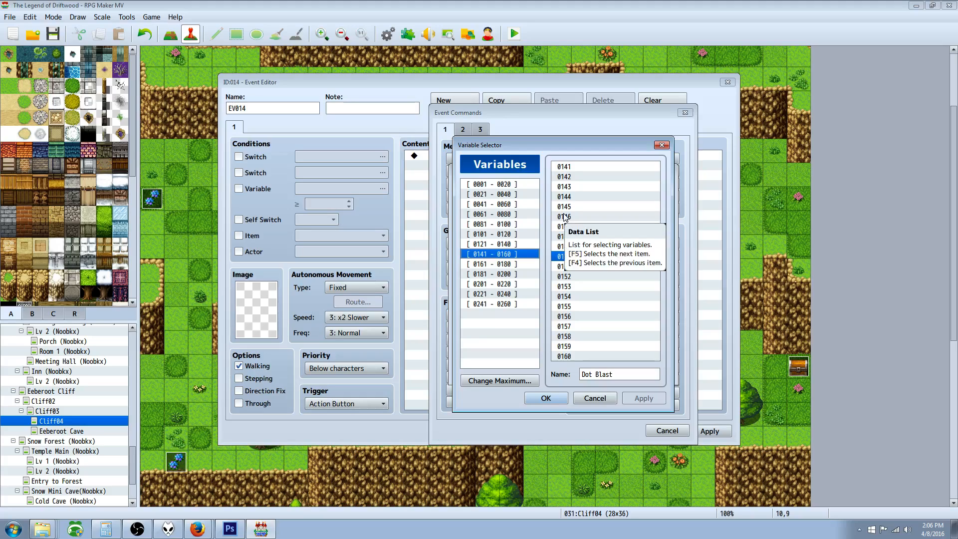
Target variable 0150 Dot Blast, set it to constant 0, and save the event
click(581, 256)
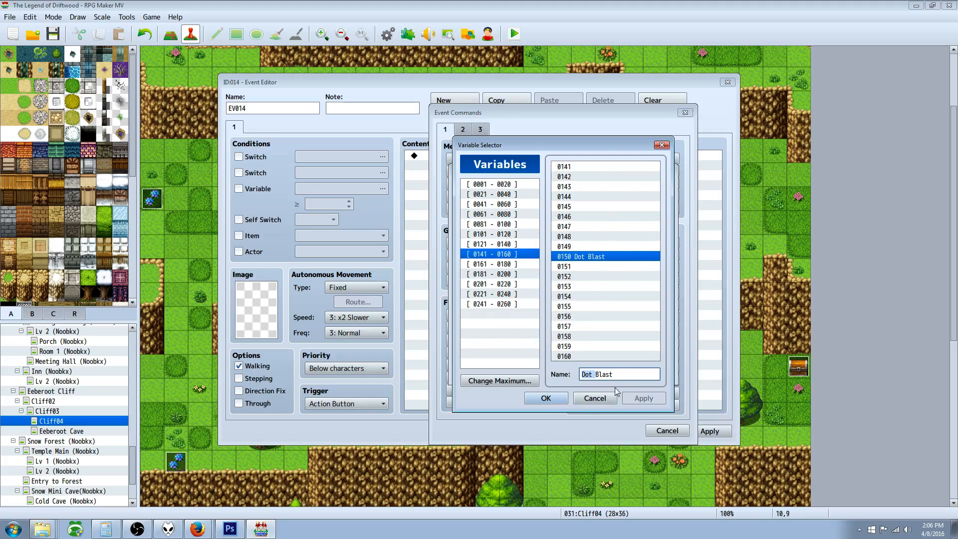
mouse_move(536, 376)
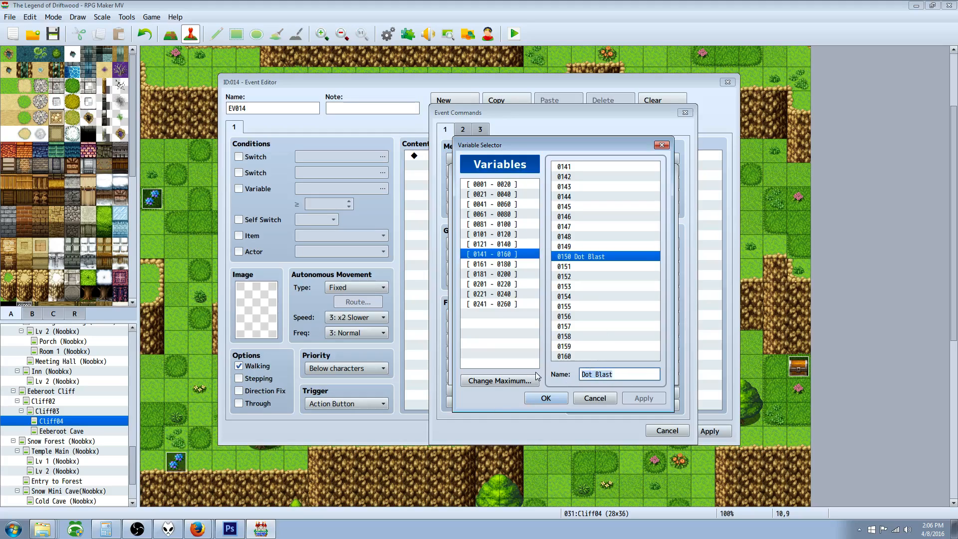
mouse_move(630, 282)
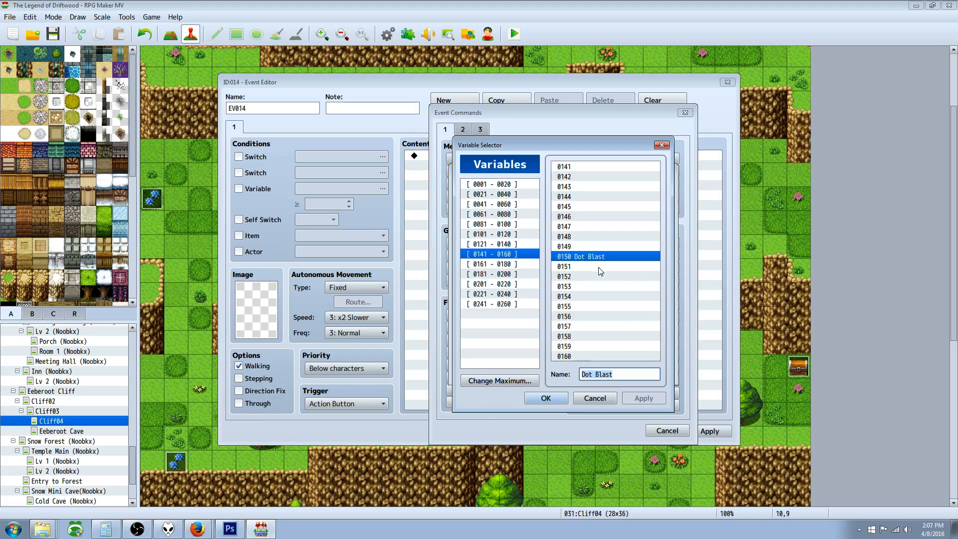
click(544, 398)
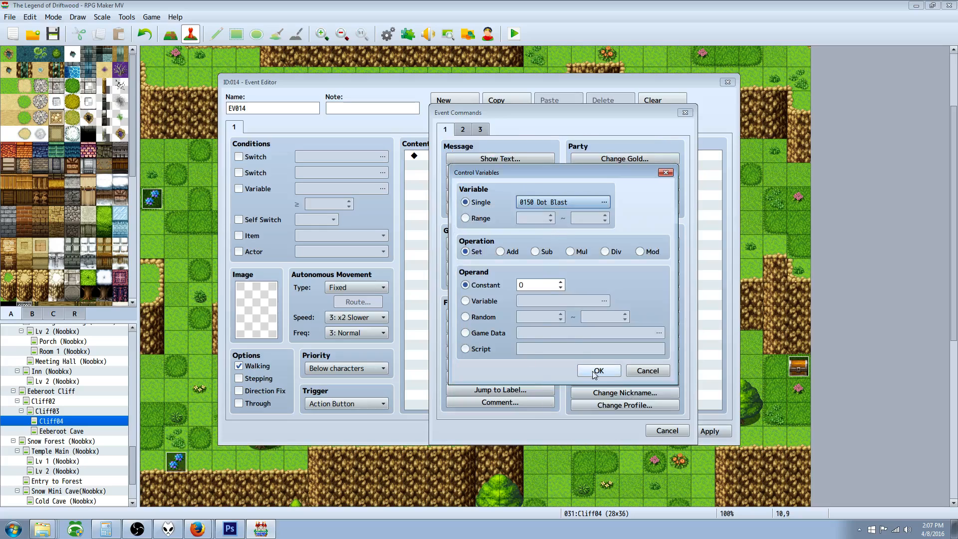
click(597, 371)
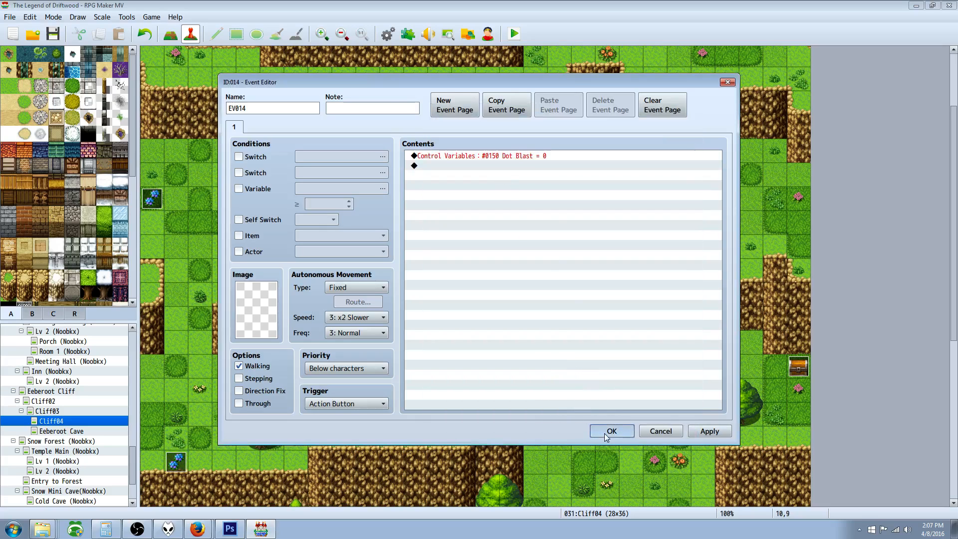
click(610, 431)
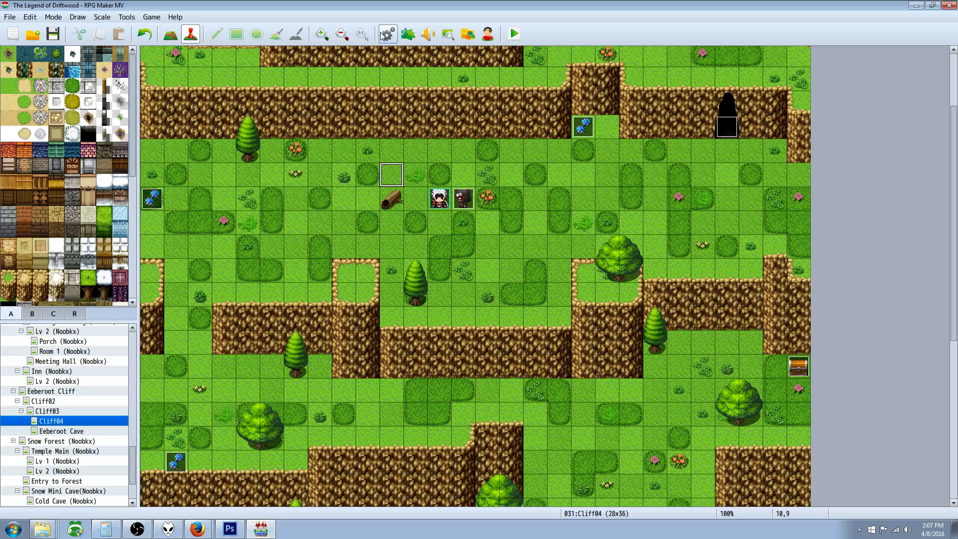
Review Dot Blast skill's note saving damage to variable 150, then go to States
click(387, 34)
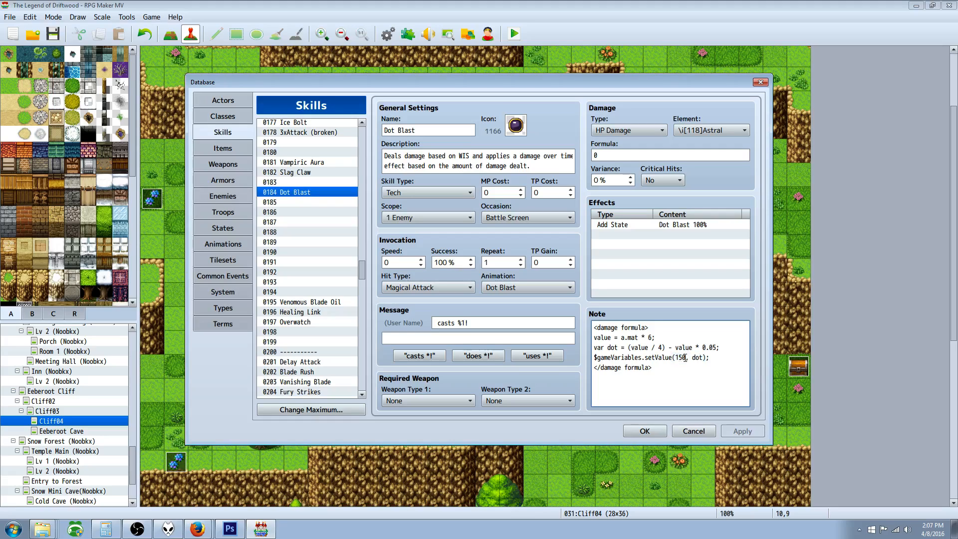
double_click(678, 357)
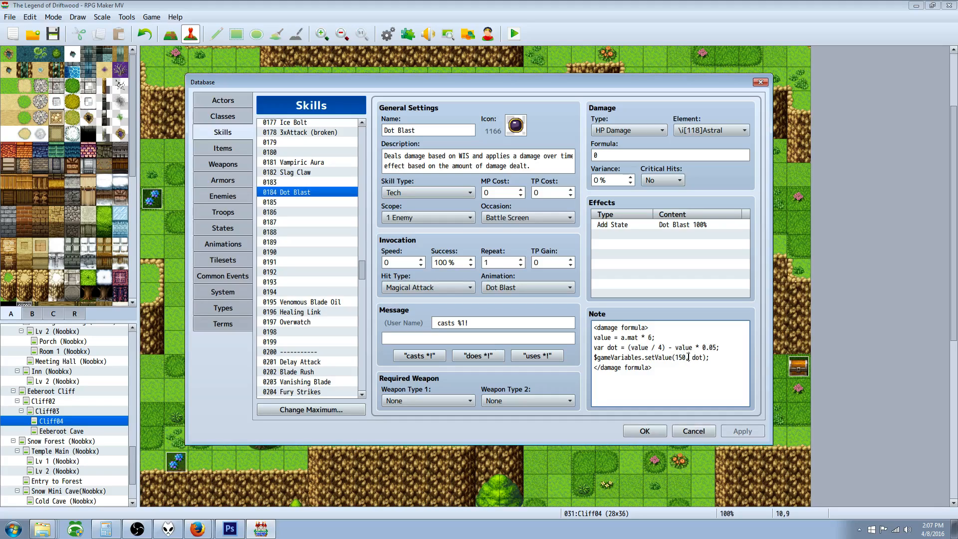
double_click(697, 357)
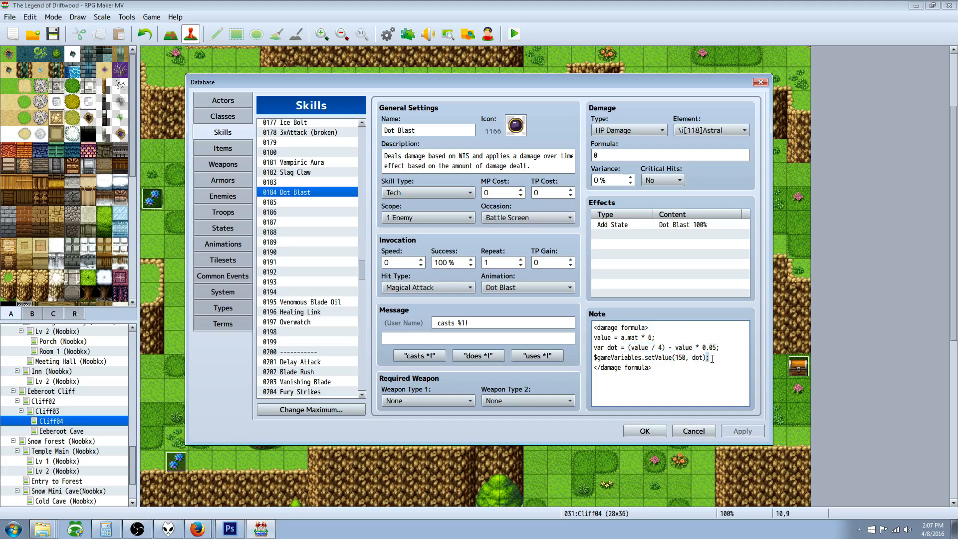
double_click(622, 367)
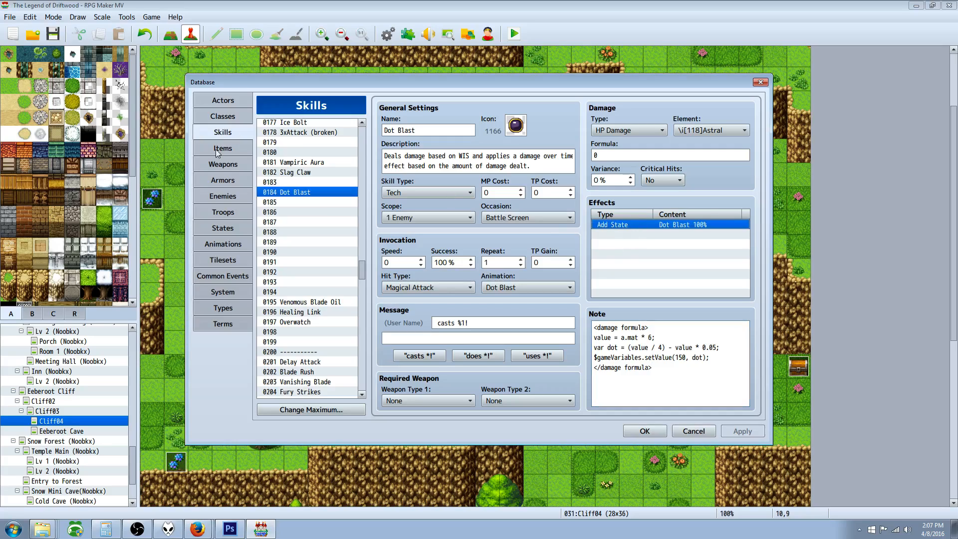
click(223, 227)
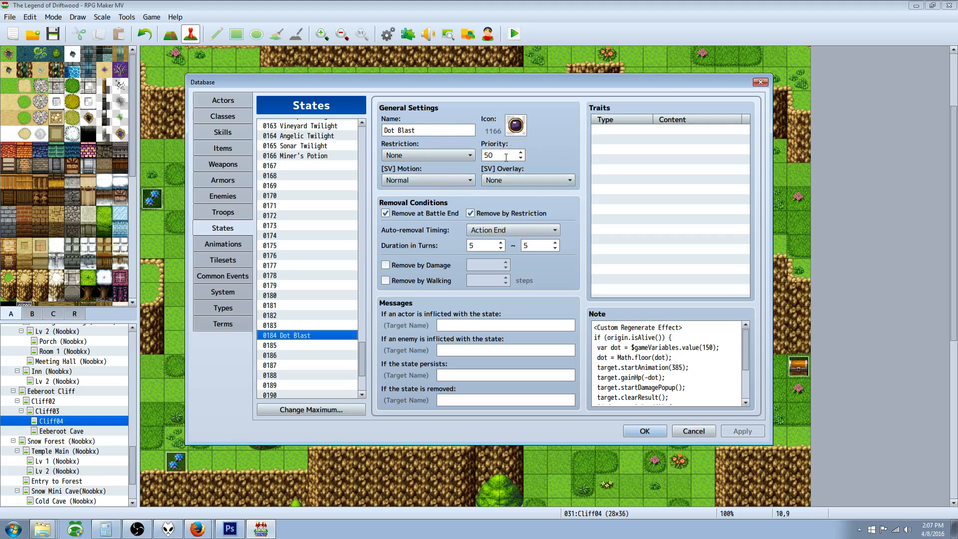
mouse_move(501, 158)
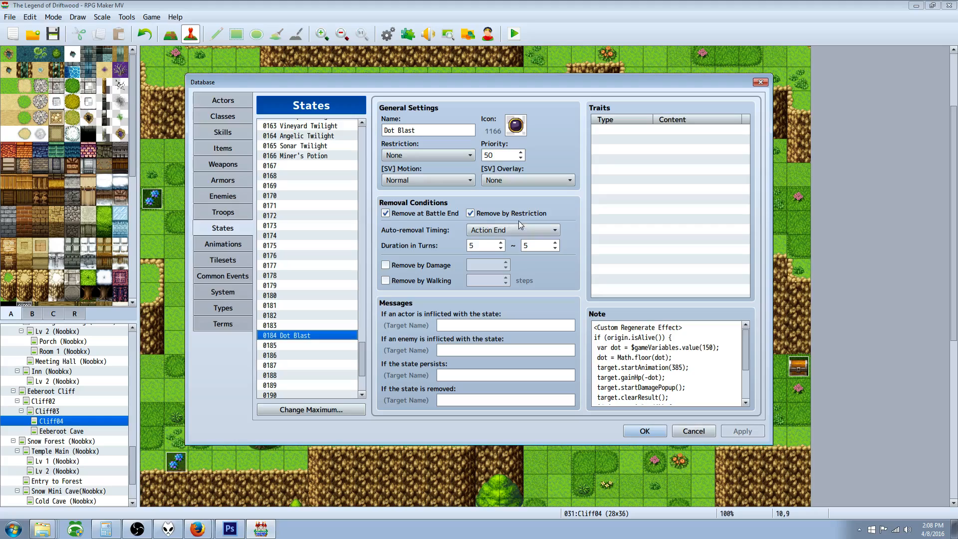
Try Turn End as Dot Blast state's auto-removal timing, then keep it at Action End
click(510, 229)
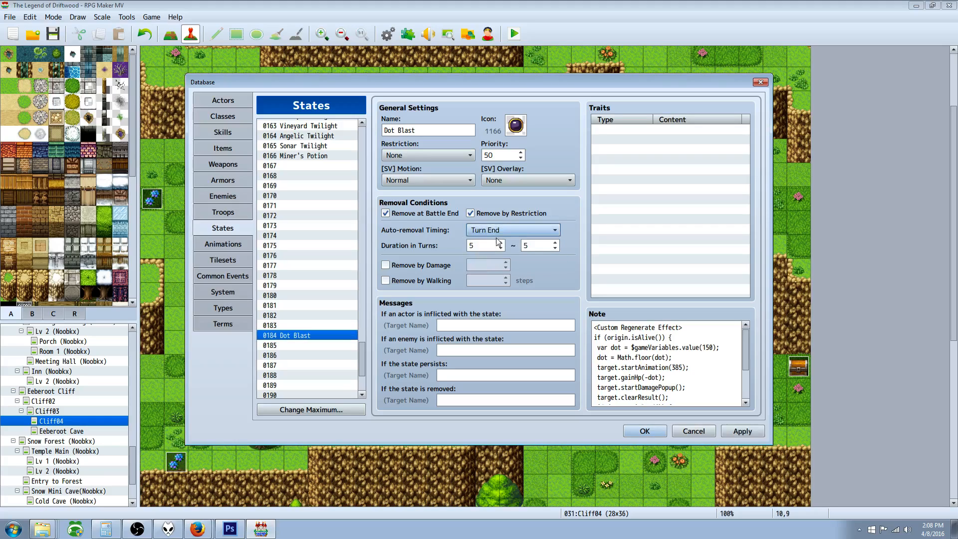
click(512, 230)
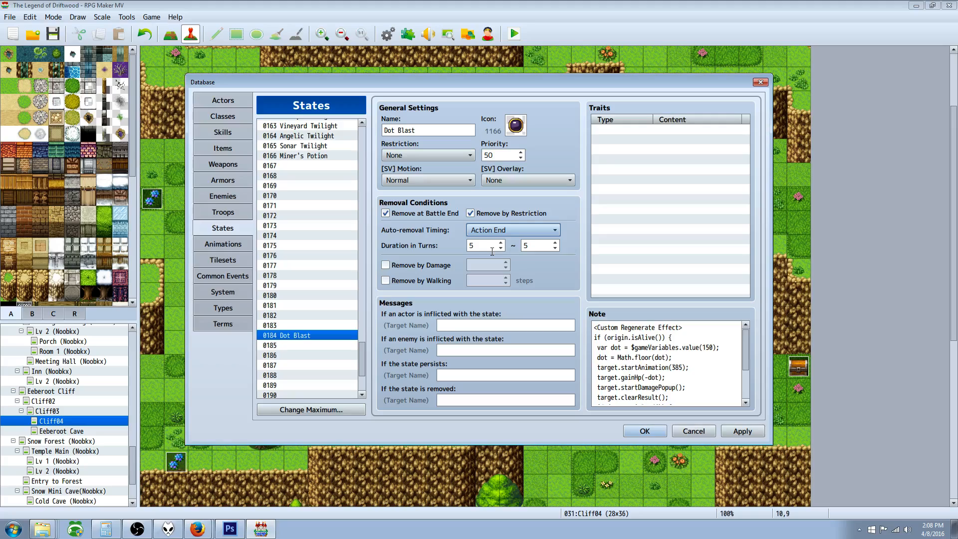
mouse_move(486, 245)
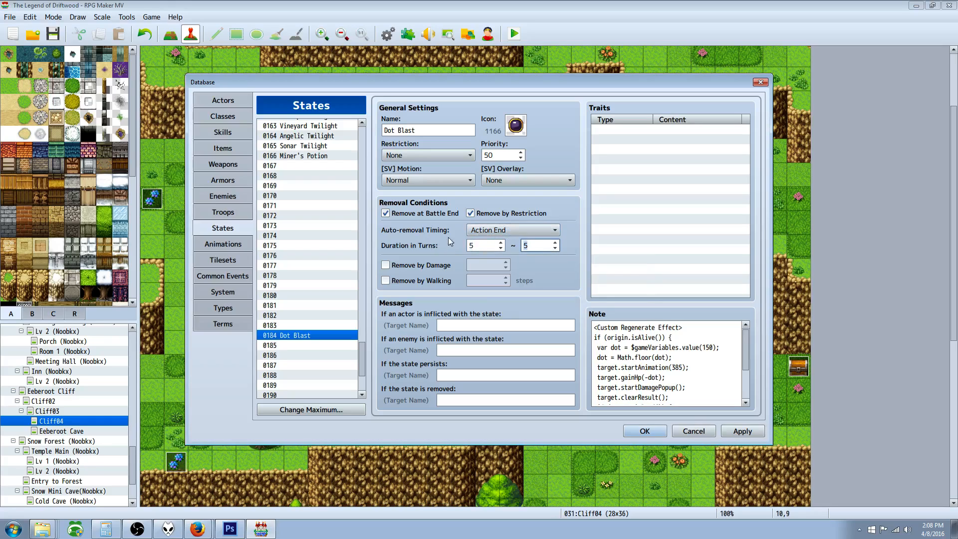
mouse_move(608, 196)
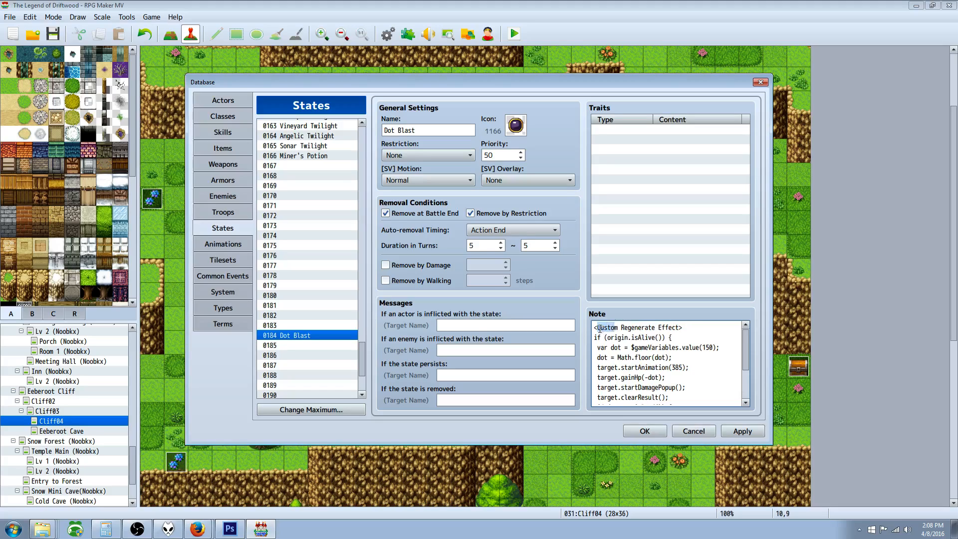
double_click(636, 327)
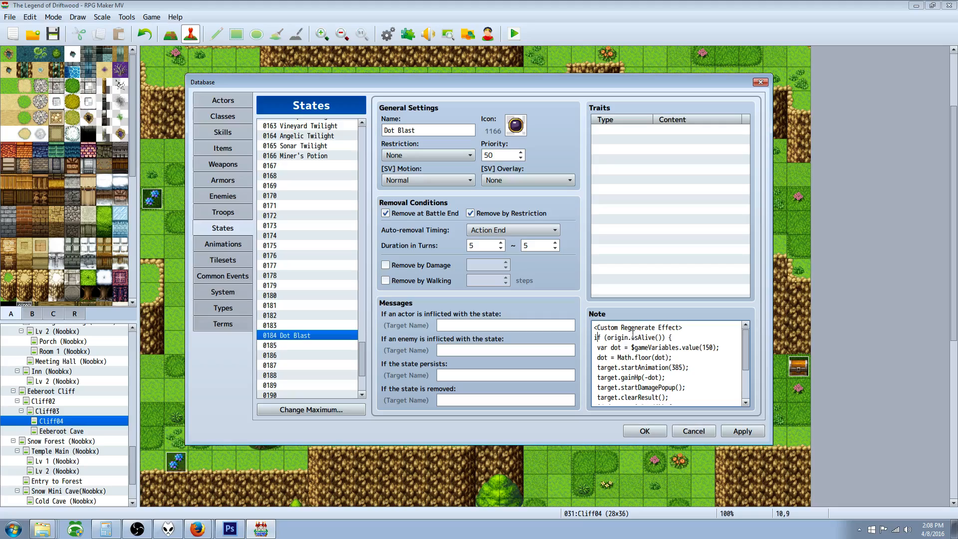
mouse_move(630, 332)
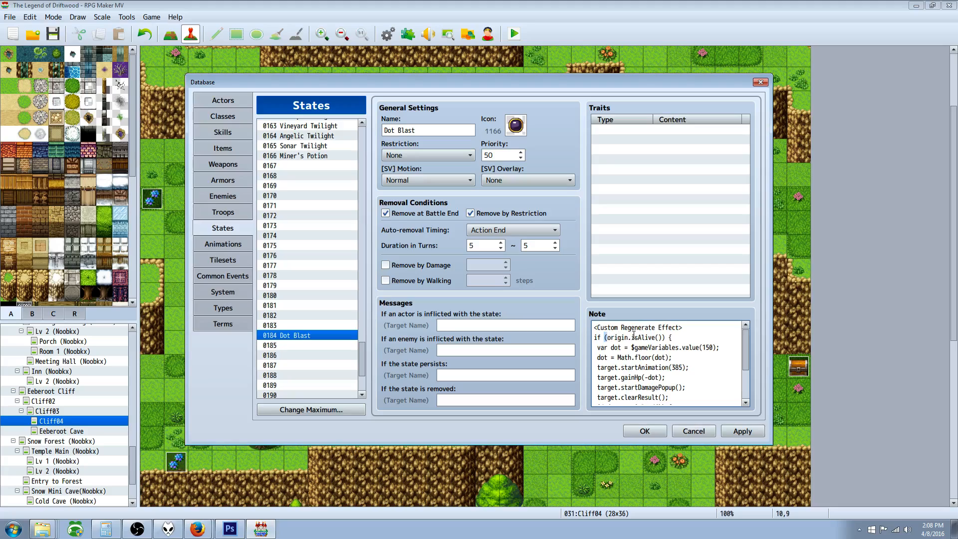
double_click(643, 337)
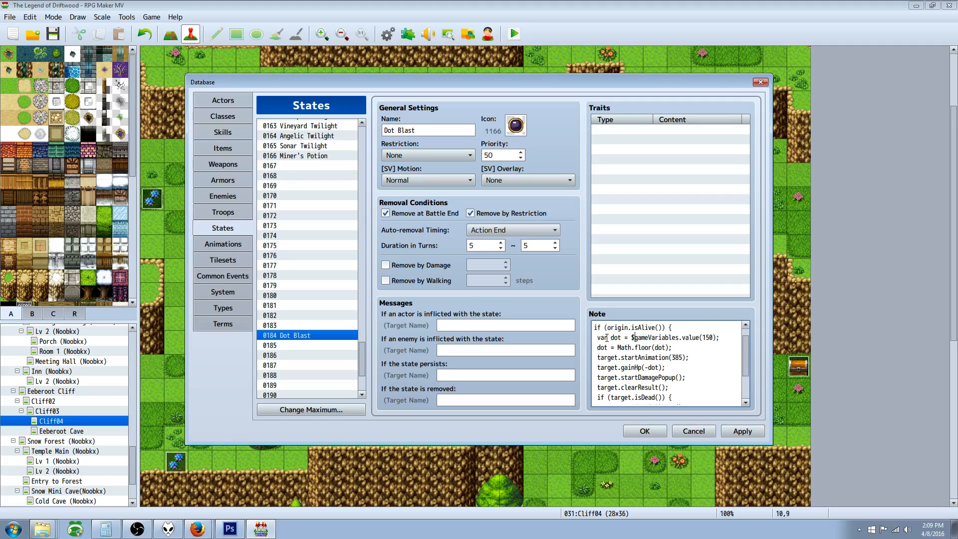
double_click(616, 337)
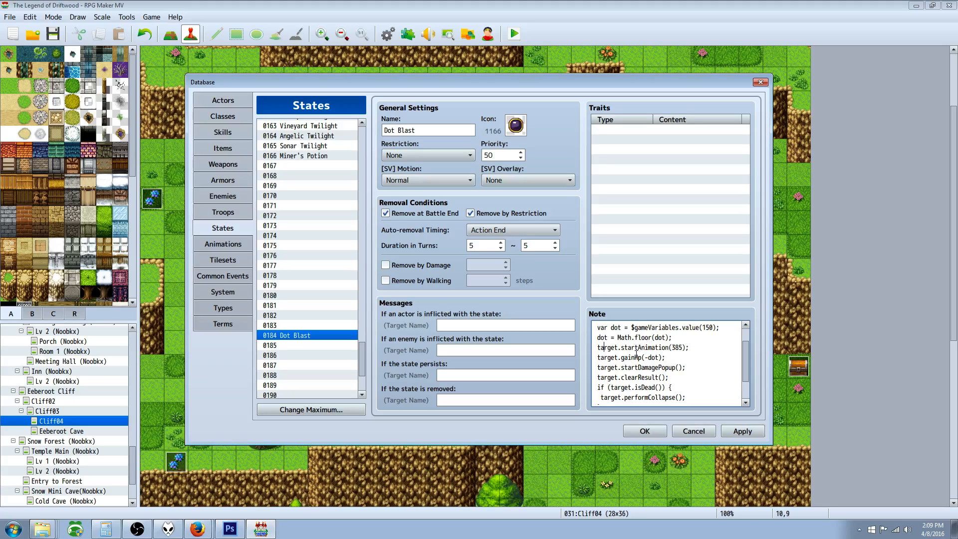
Review the Dot Blast state's Custom Regenerate Effect note code down to its closing tag
double_click(678, 347)
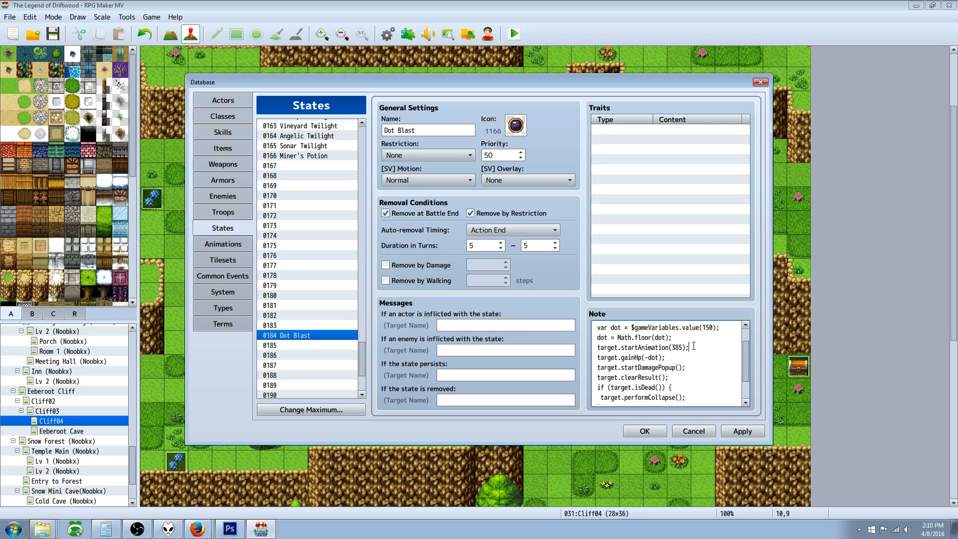
double_click(607, 357)
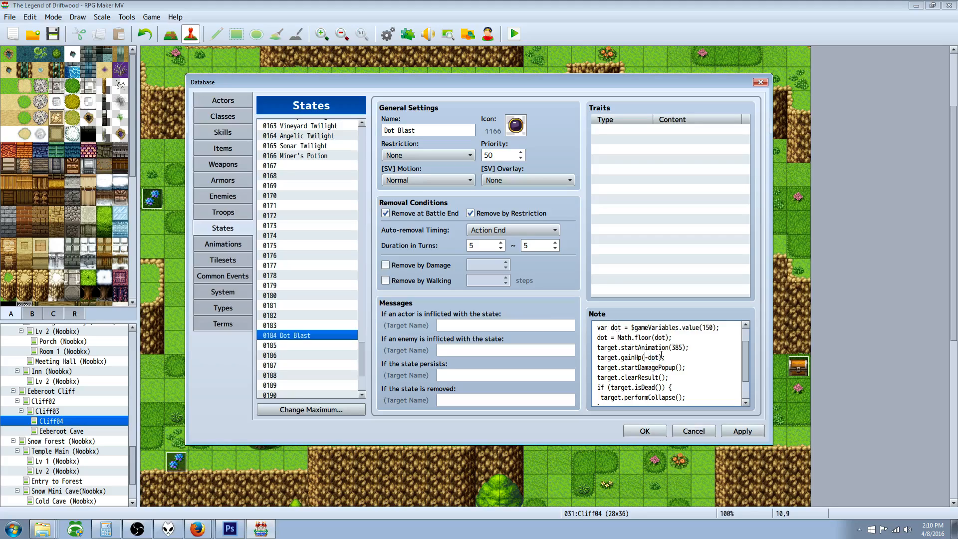
right_click(666, 357)
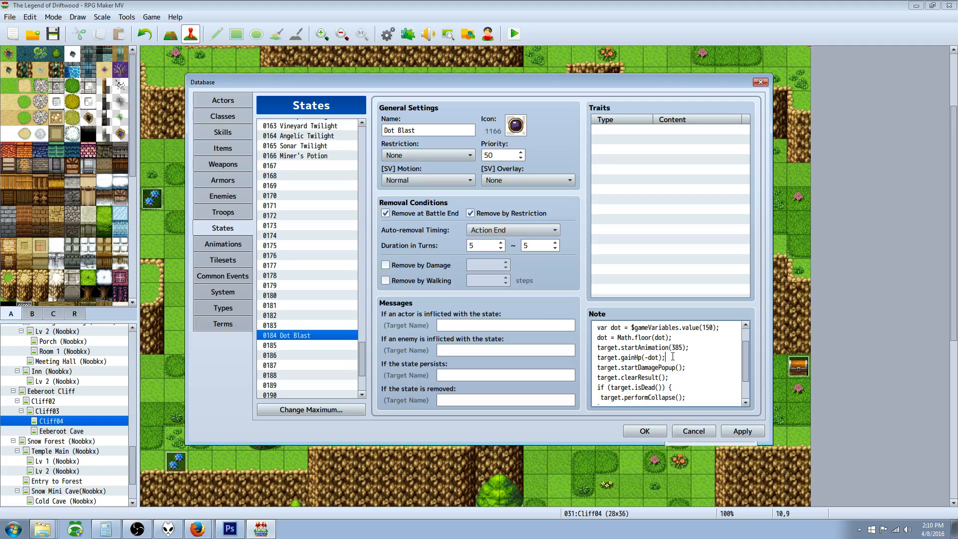
scroll(down, 3)
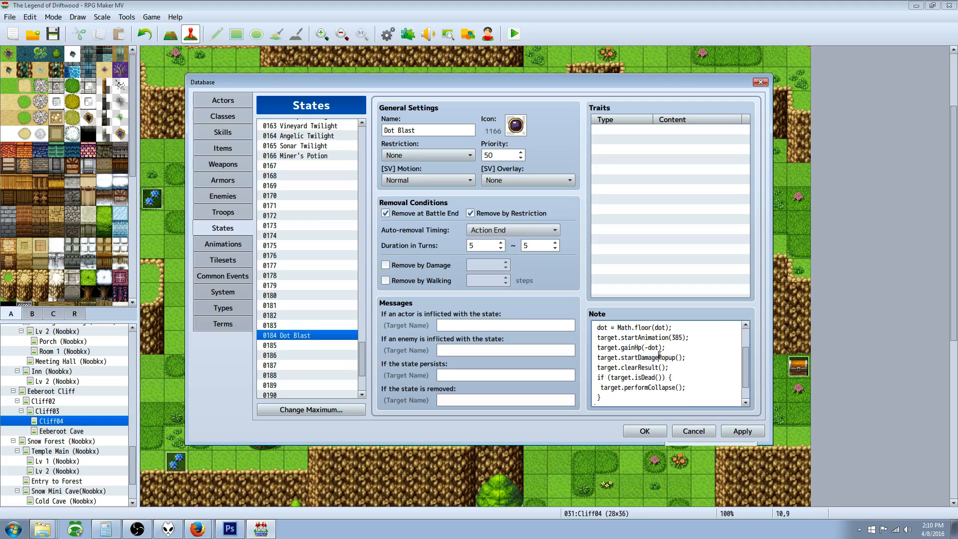
double_click(662, 357)
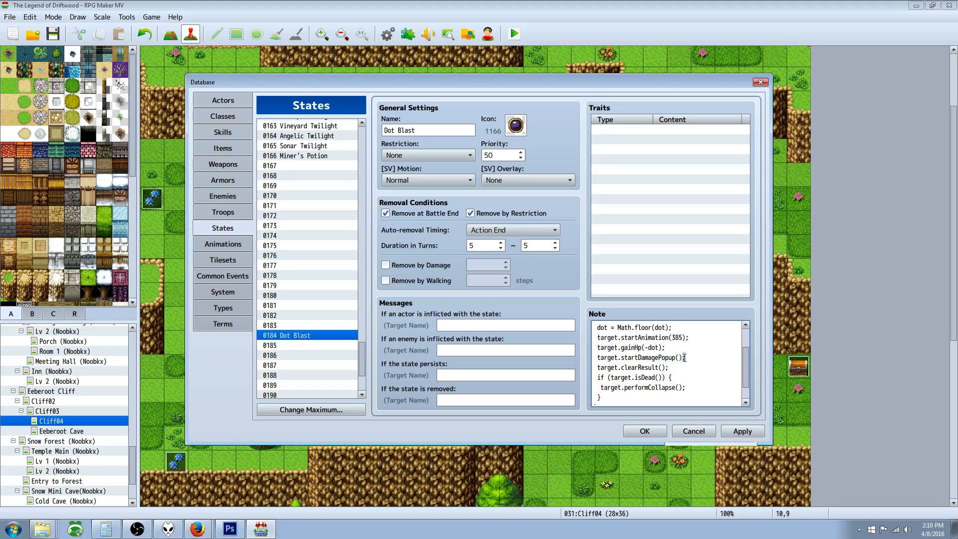
double_click(606, 366)
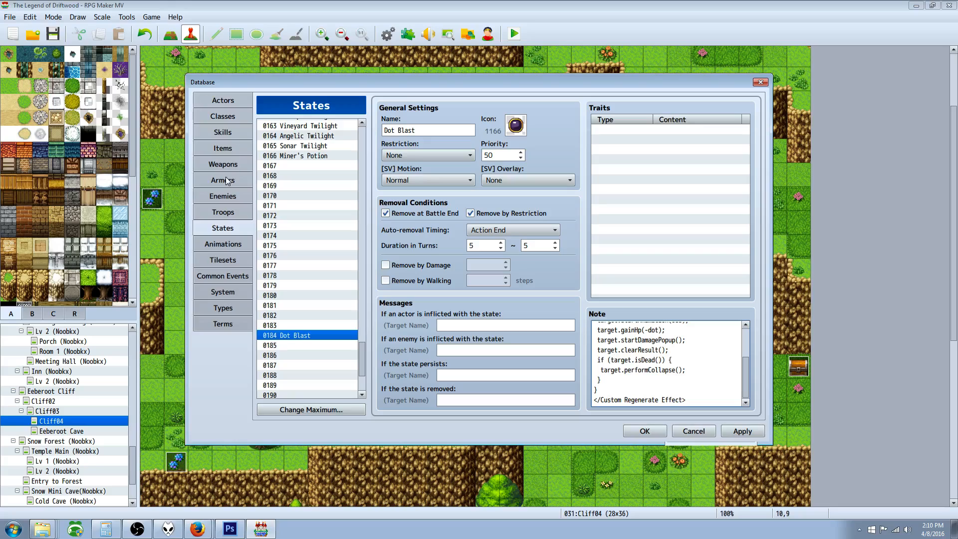
Remove the Bat enemy's Boss Collapse Effect trait and return to the Dot Blast state
click(222, 195)
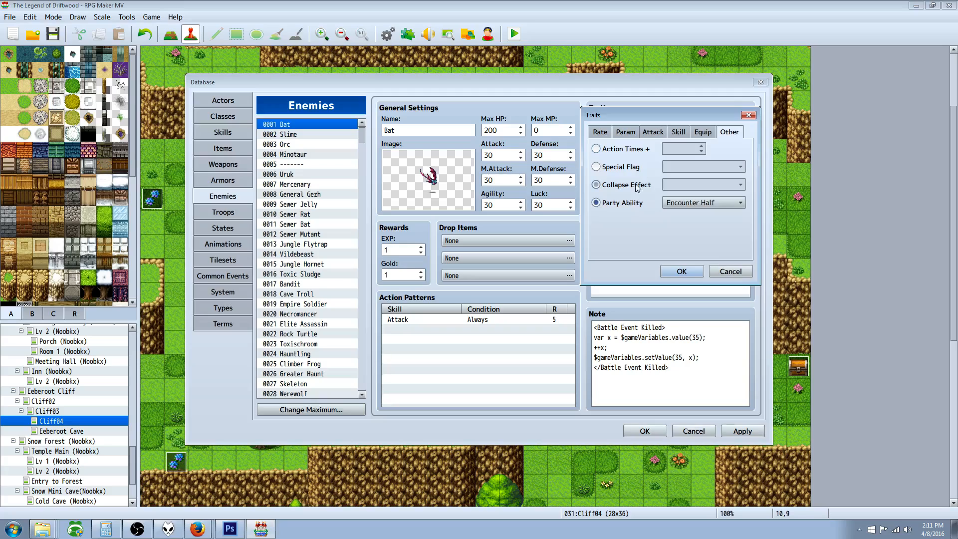
click(681, 271)
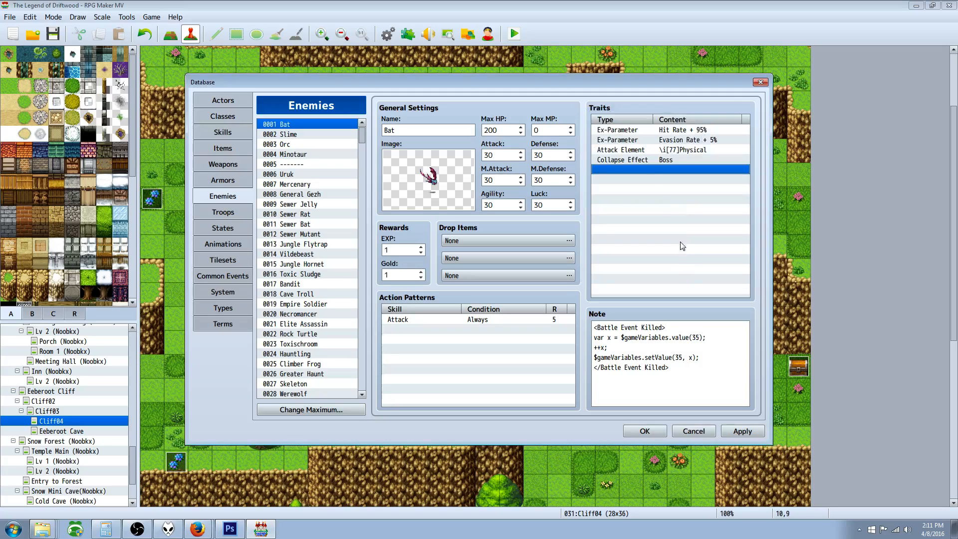
click(636, 159)
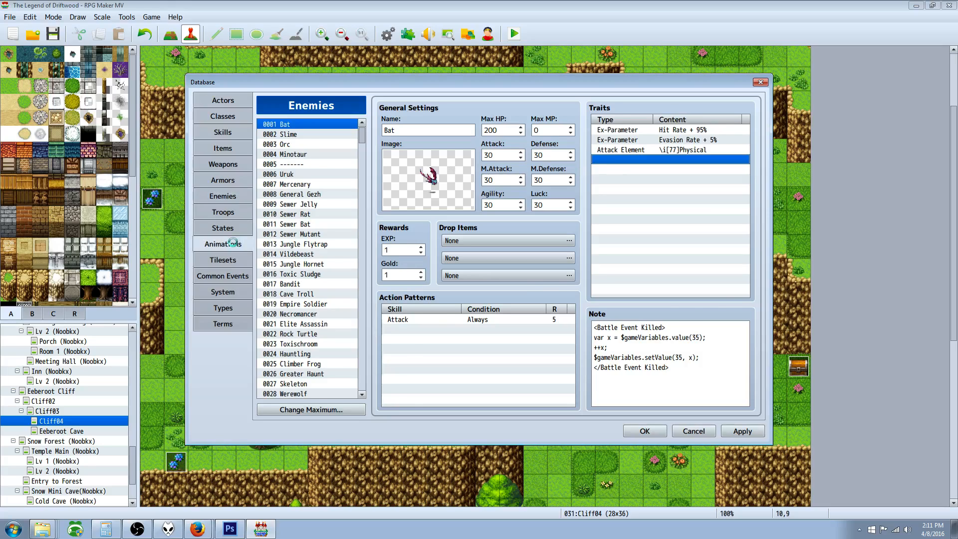
click(223, 227)
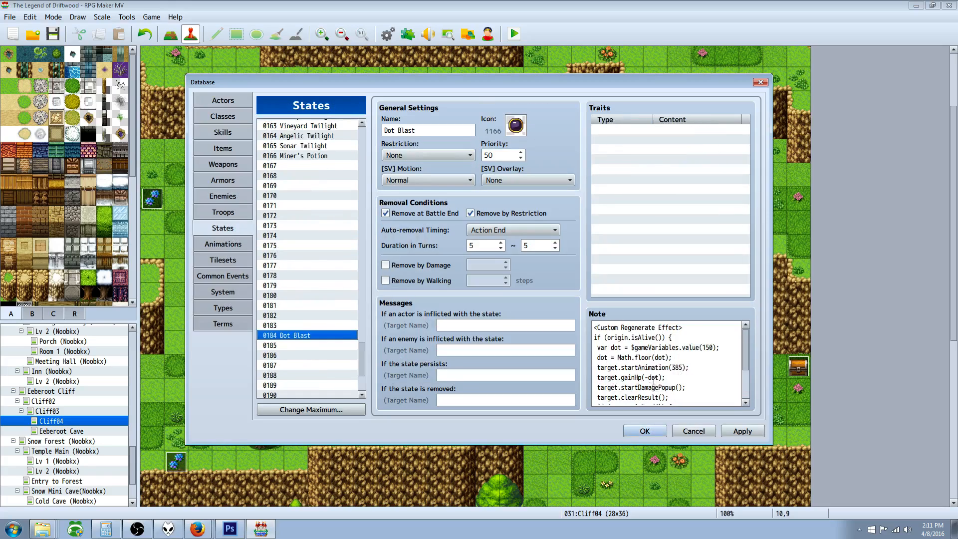
Fix the indentation of the closing braces in Dot Blast's regenerate-effect note and apply
scroll(down, 3)
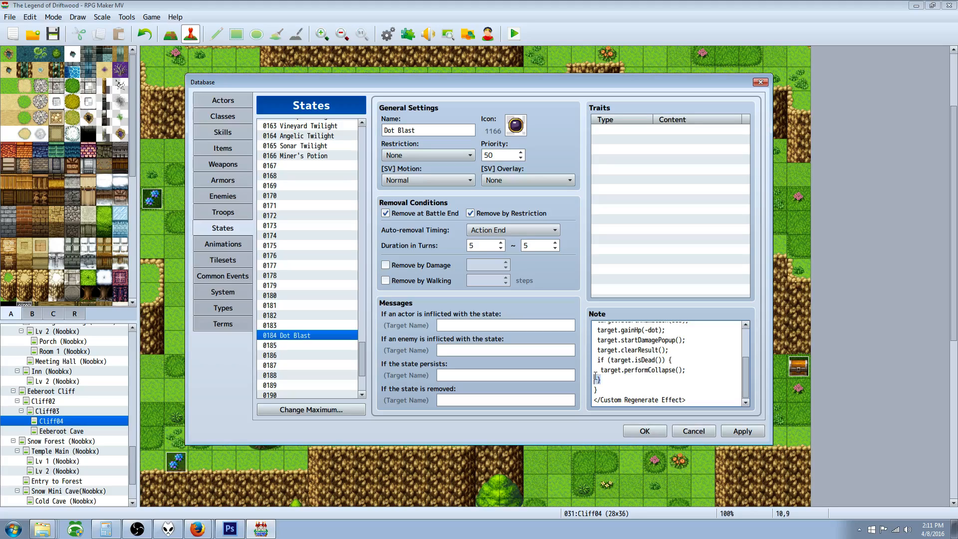
drag(598, 360, 685, 369)
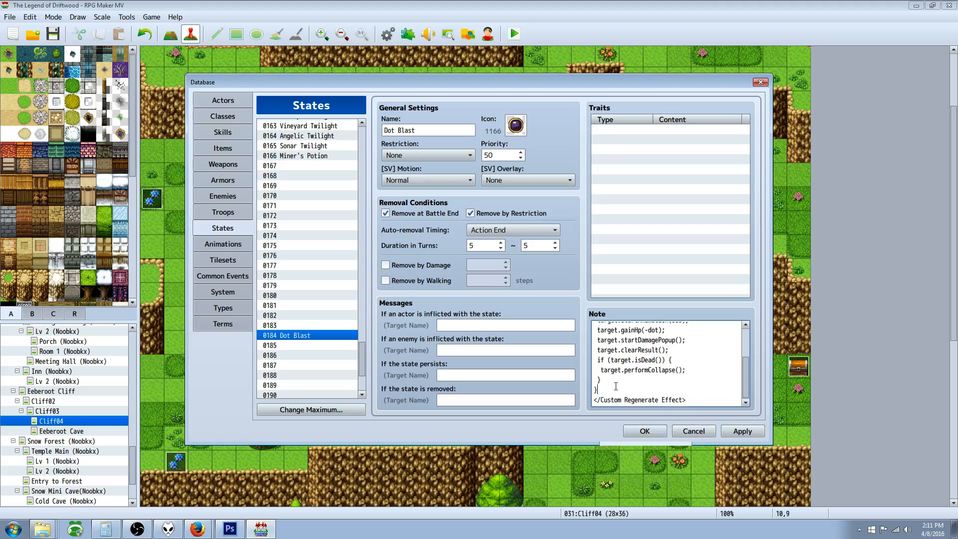
double_click(670, 399)
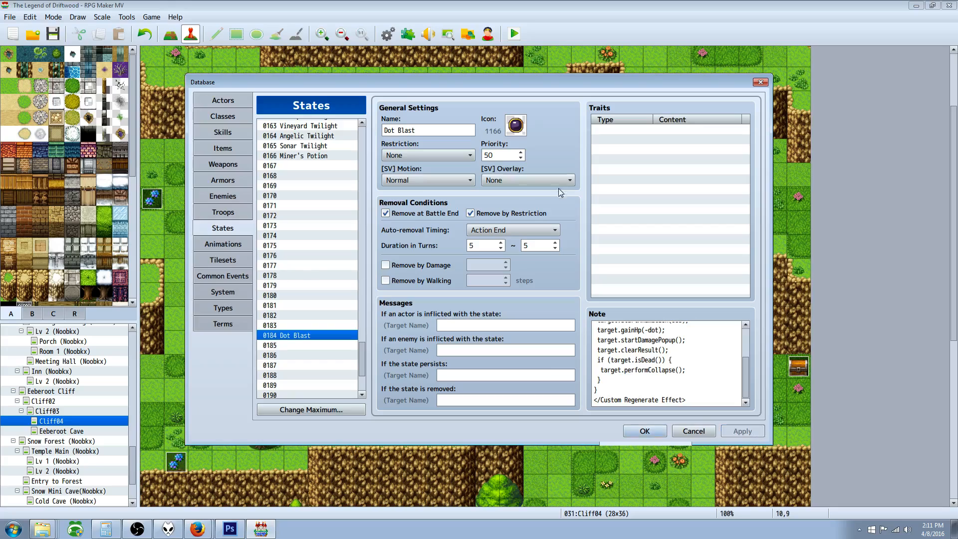
Give the Dot Blast skill an Add State effect applying the Dot Blast state at 100%
click(222, 132)
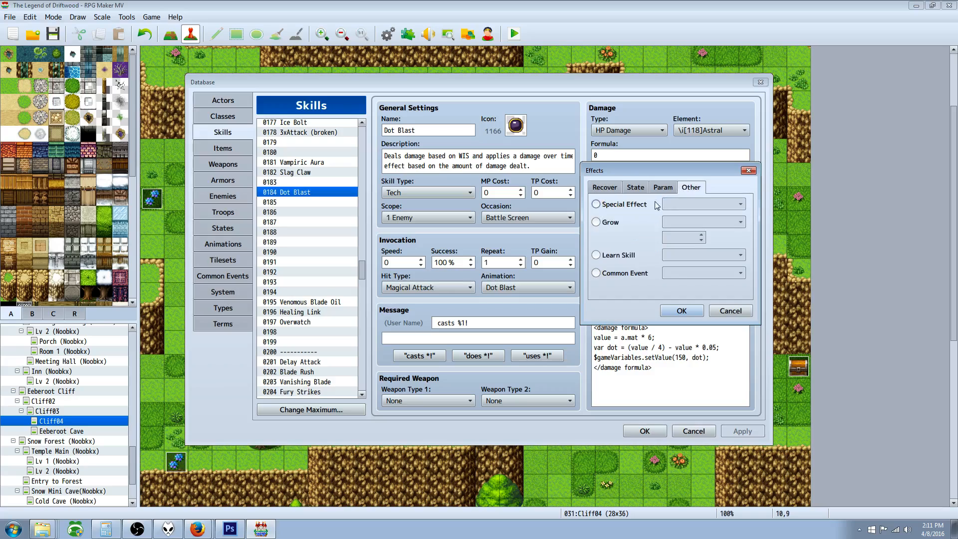
click(634, 187)
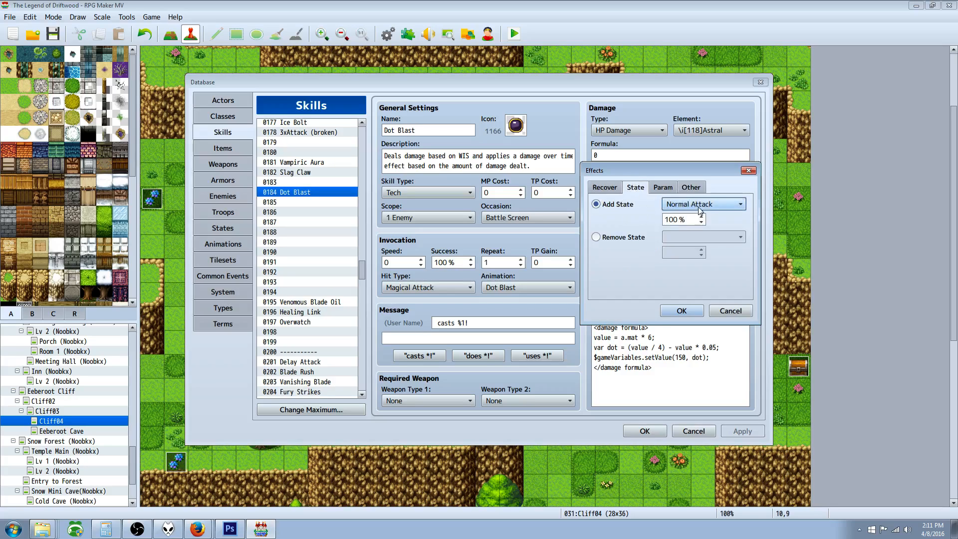
click(596, 238)
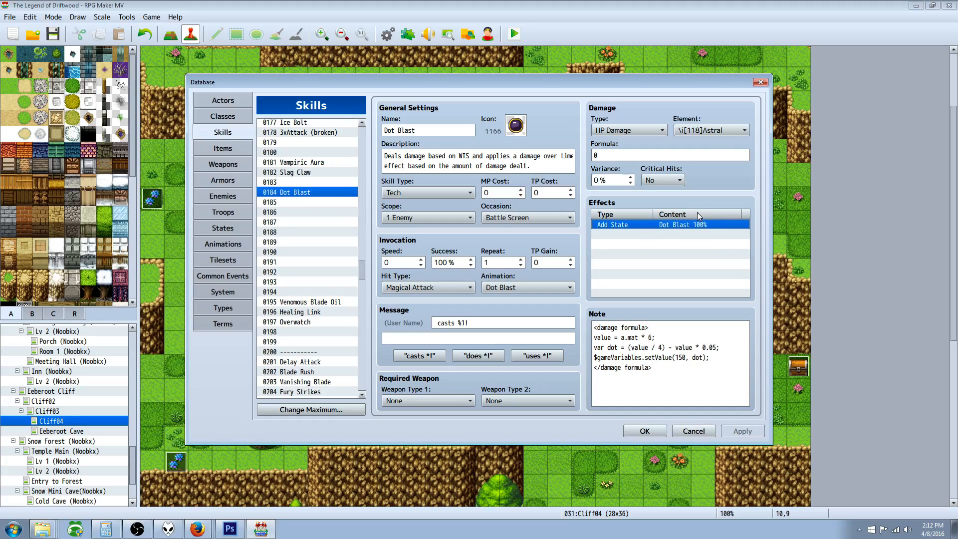
mouse_move(695, 216)
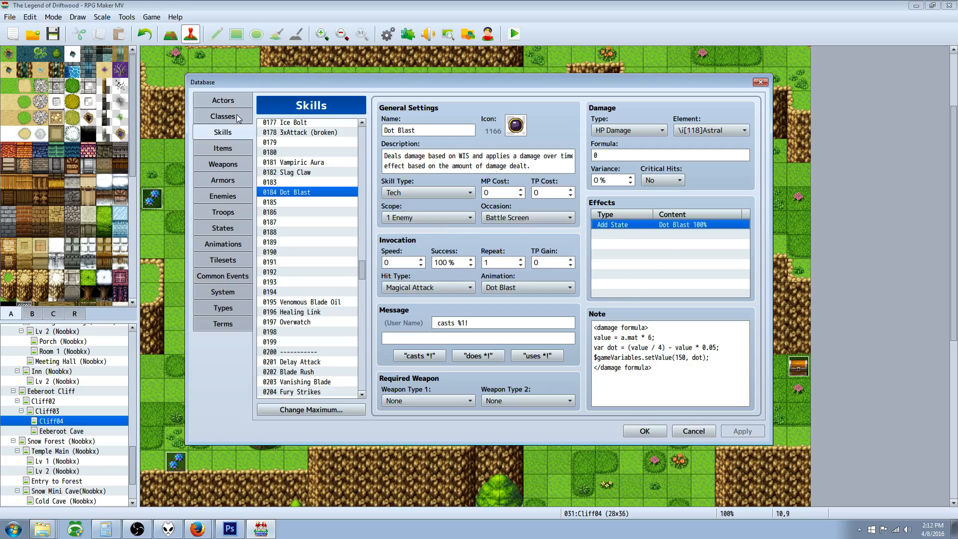
Check Driftwood's class and actor, close the database, and launch the playtest full screen
click(222, 116)
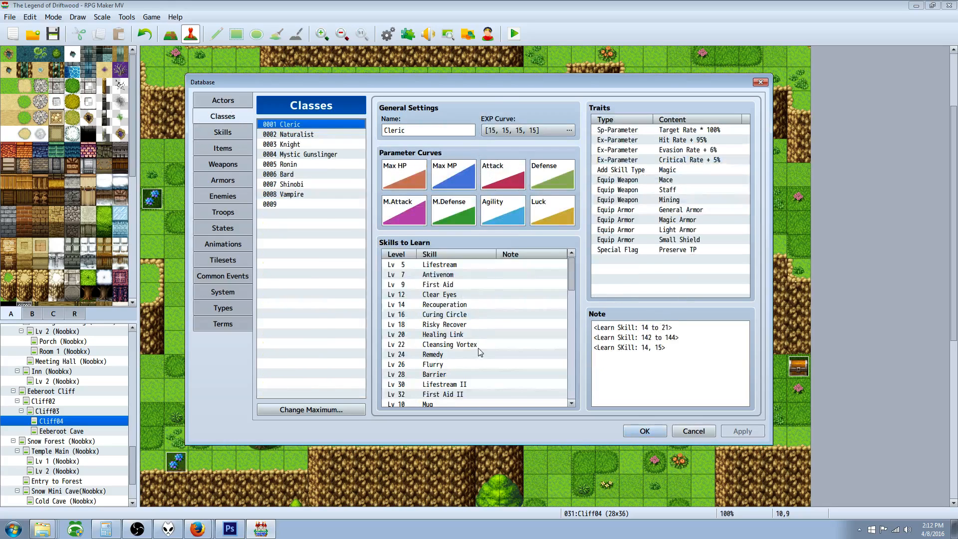
click(222, 100)
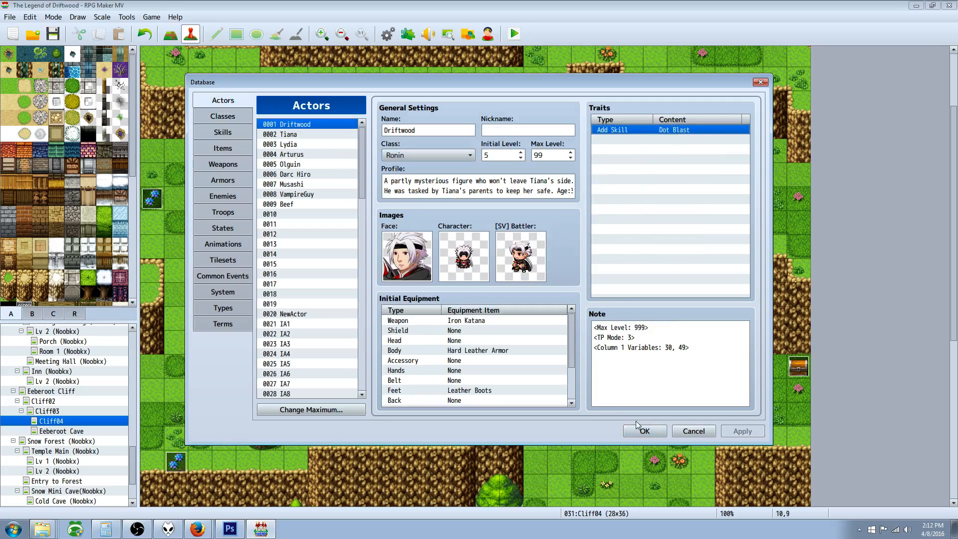
click(643, 431)
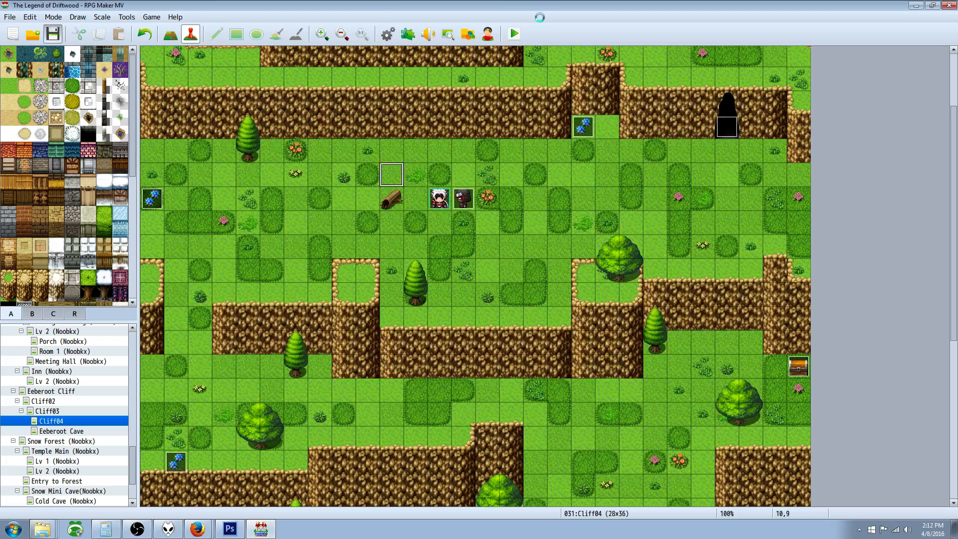
click(512, 34)
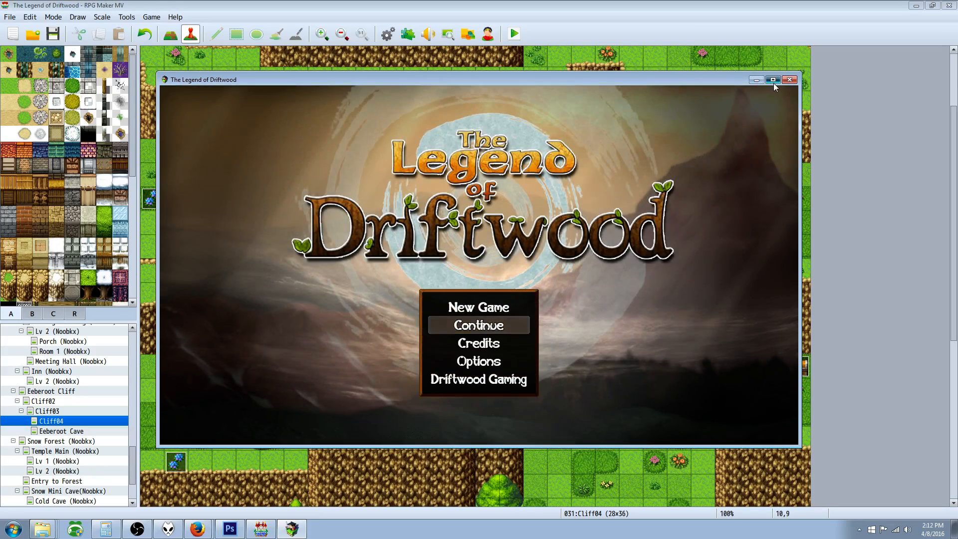
click(771, 80)
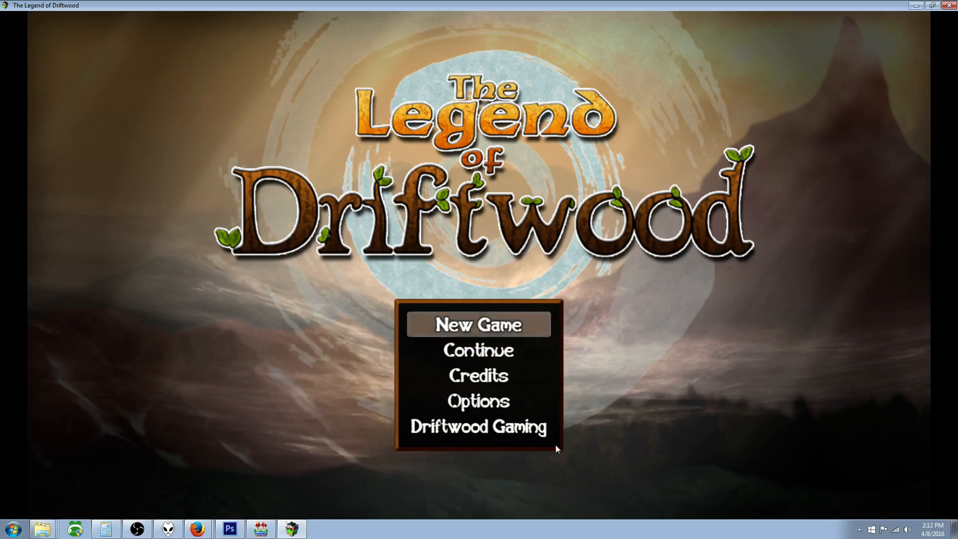
Start a new game, cast Dot Blast via Tech on the bats, then attack Bat B
click(478, 324)
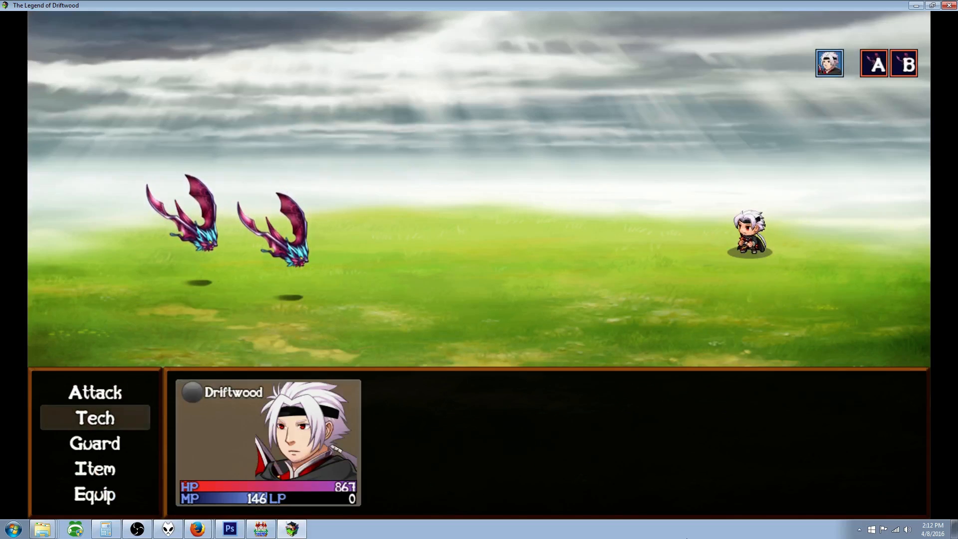
click(95, 418)
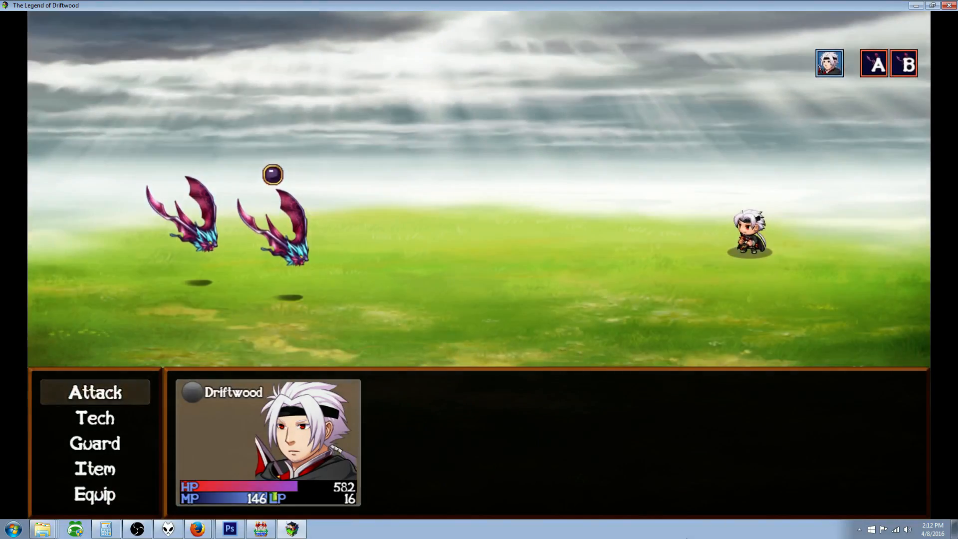
click(94, 391)
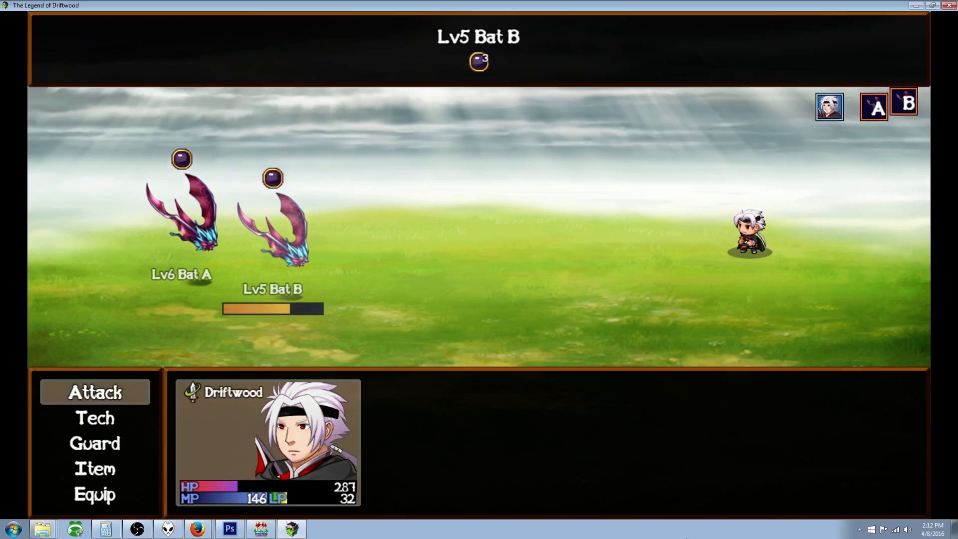
click(95, 391)
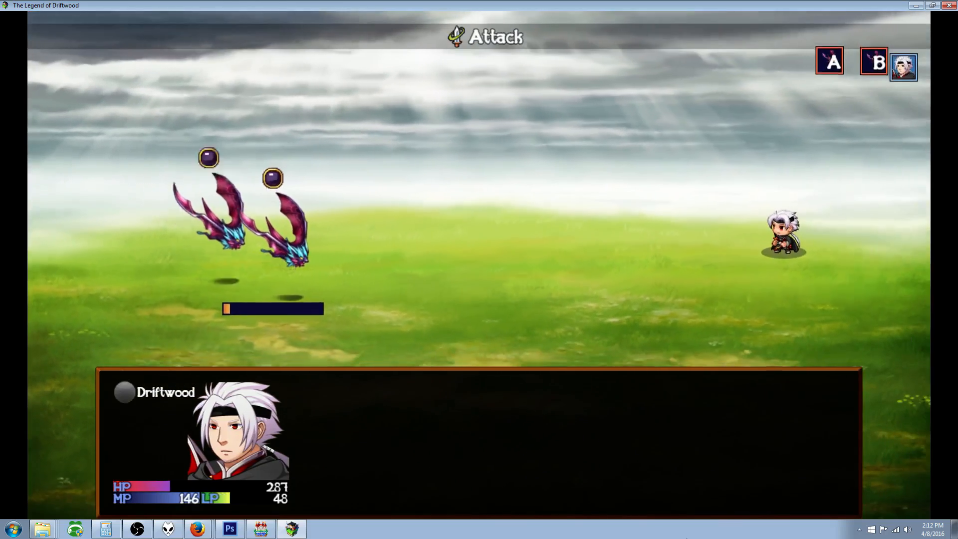